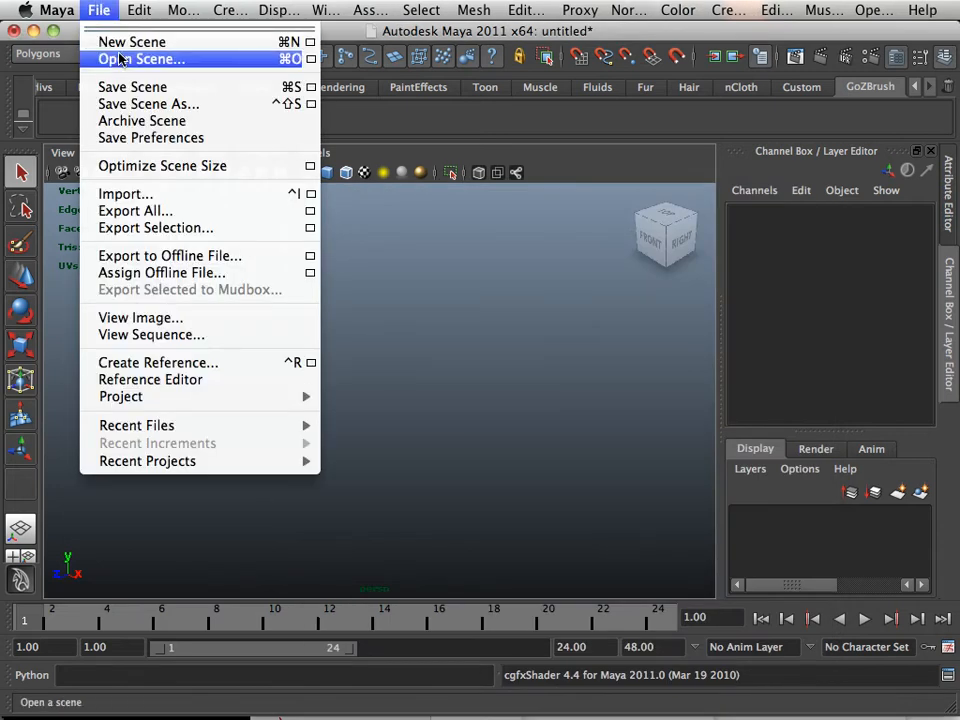
Open Thing.mb from the Desktop and select the creature mesh
left_click(140, 59)
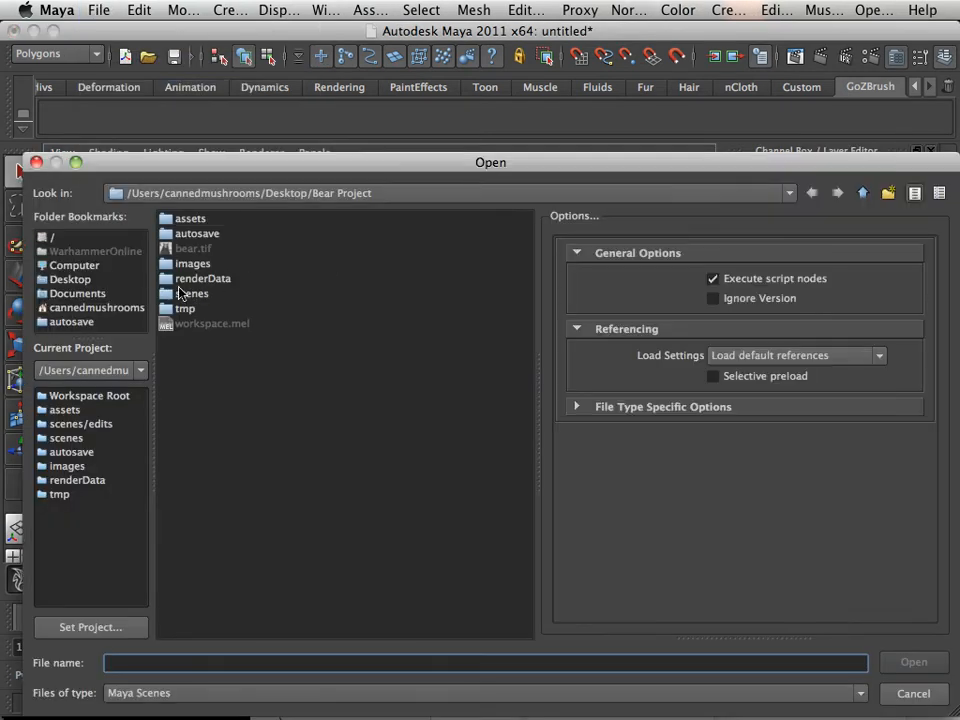
left_click(70, 279)
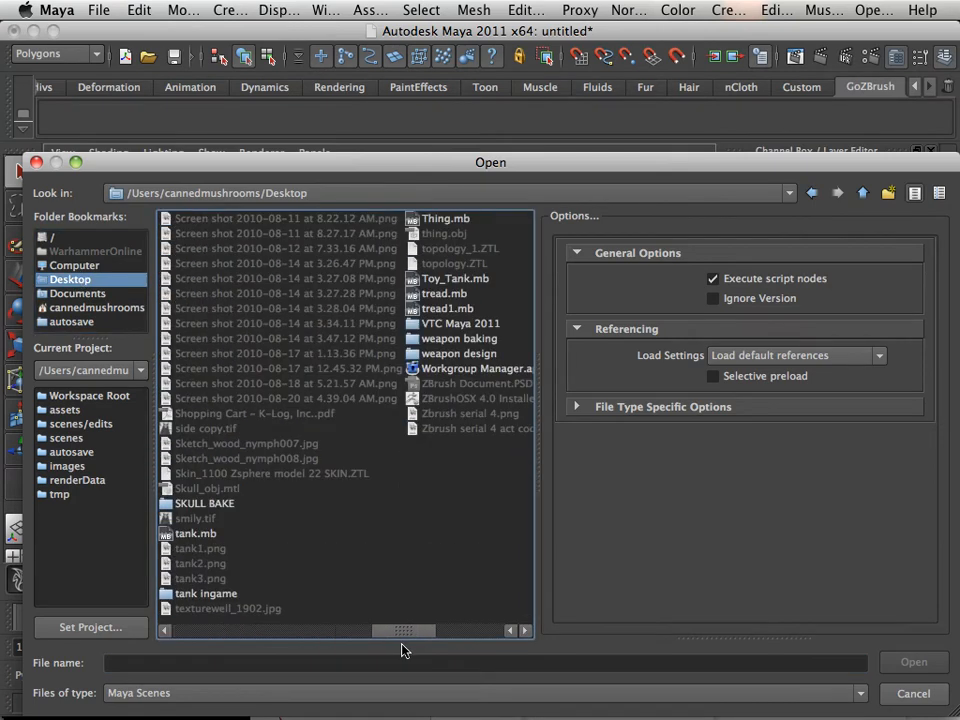
left_click(912, 693)
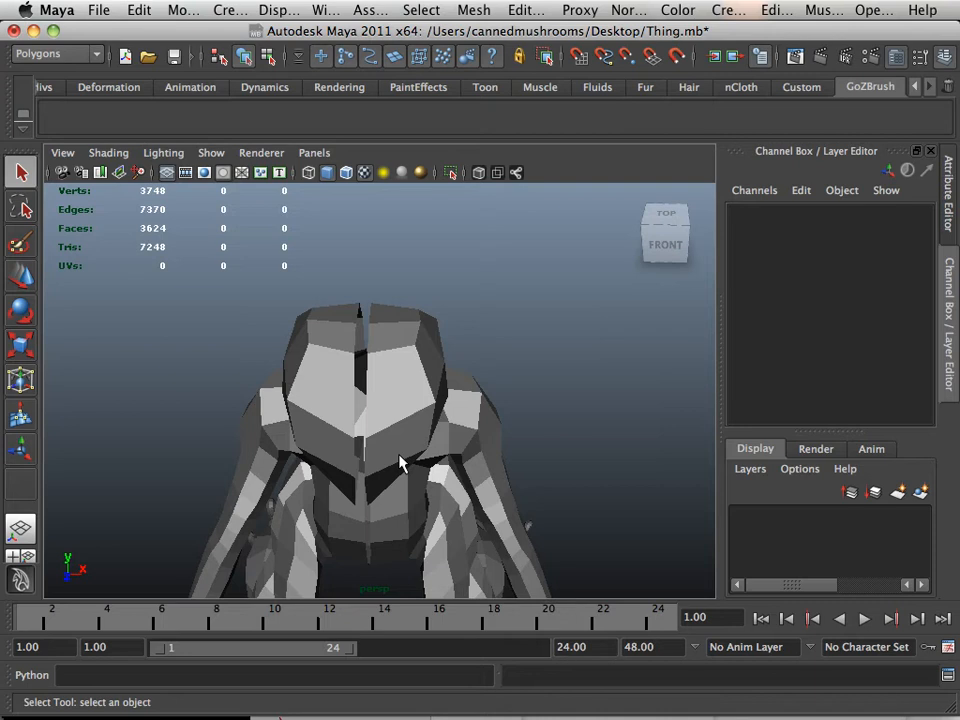
left_click(400, 430)
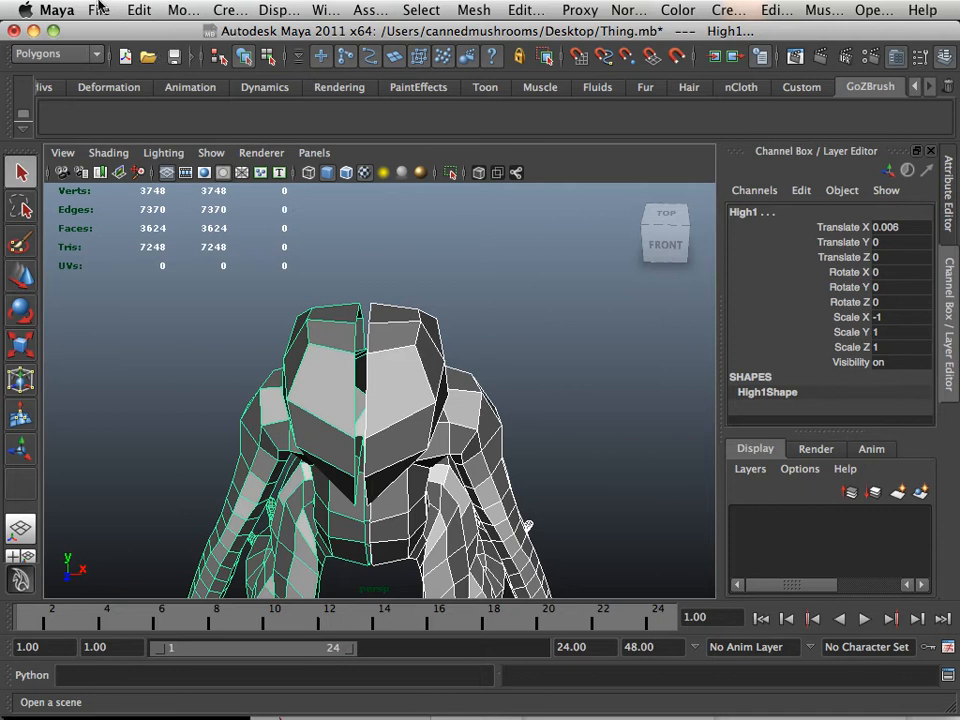
Export All as OBJ named thing on the Desktop, replacing the existing thing.obj
left_click(98, 10)
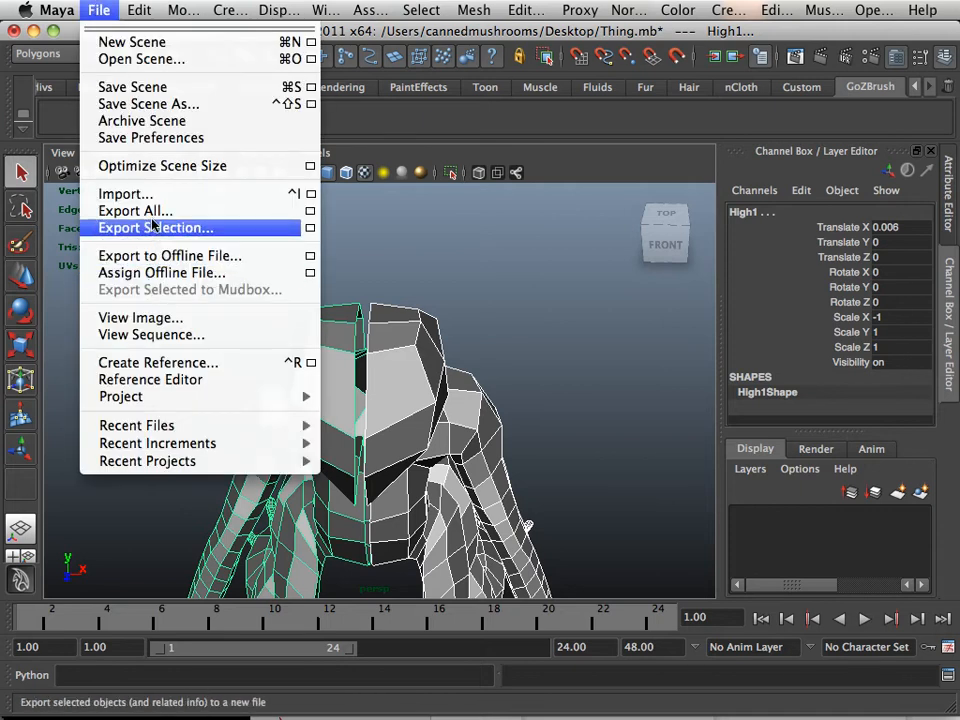
mouse_move(135, 210)
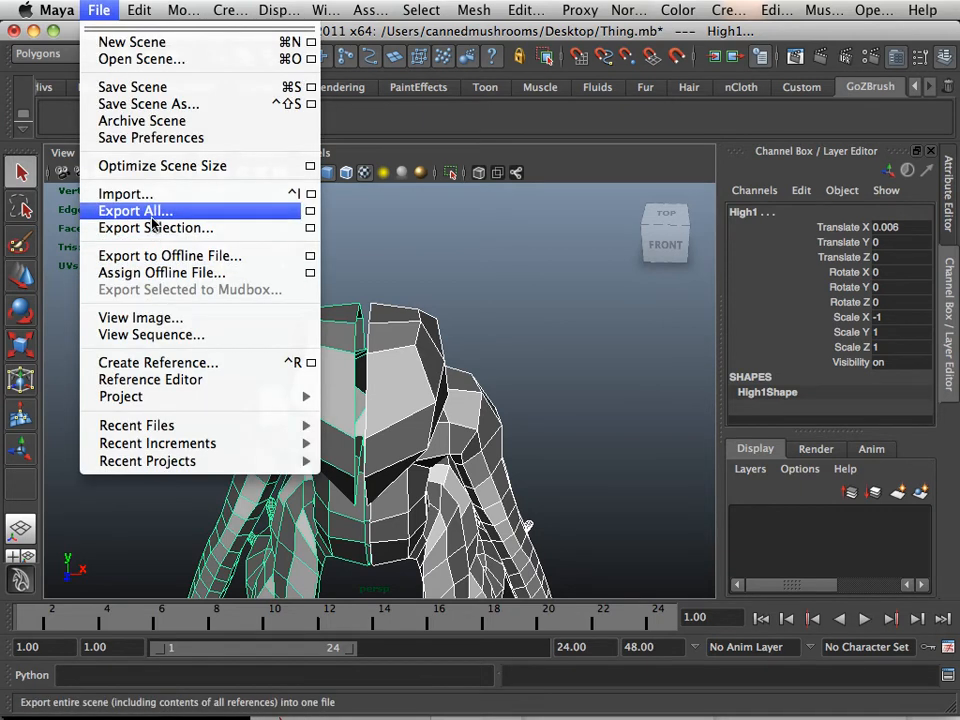
left_click(135, 210)
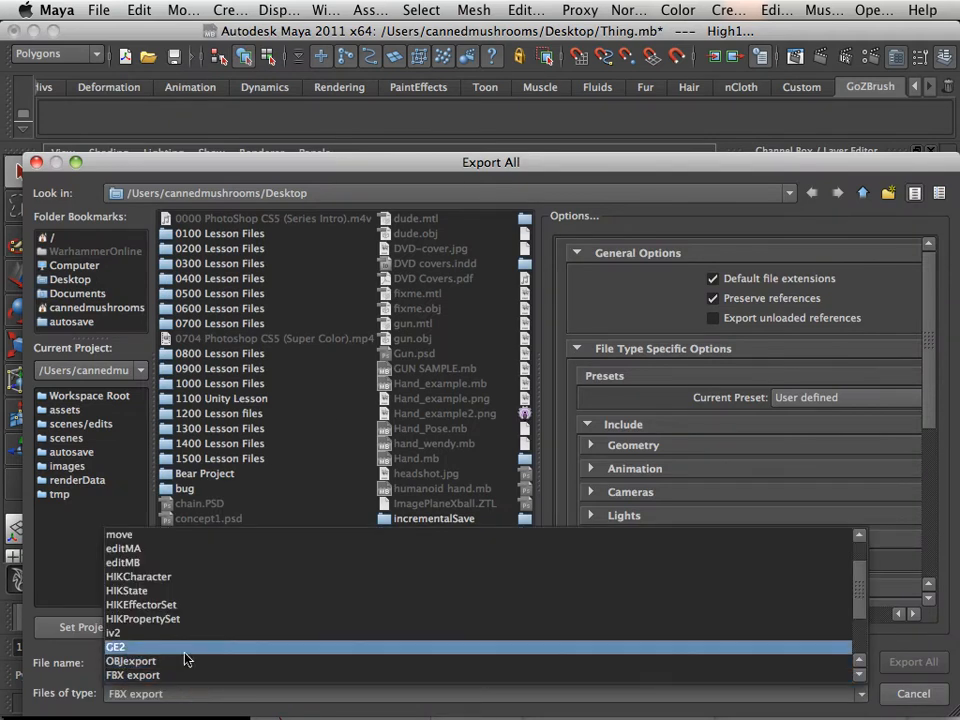
left_click(130, 660)
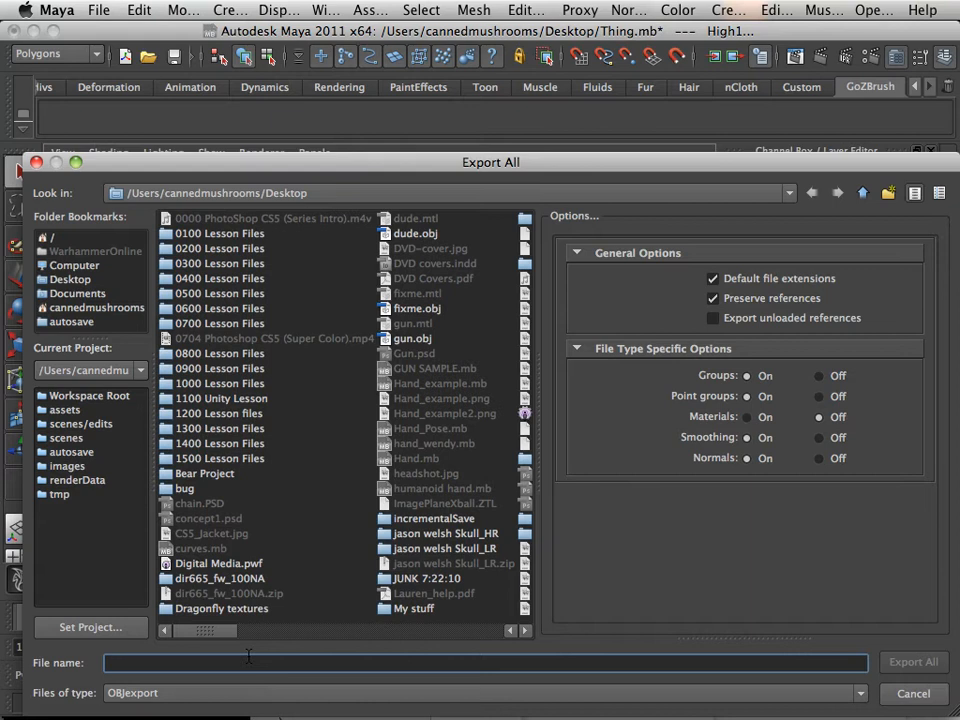
left_click(911, 661)
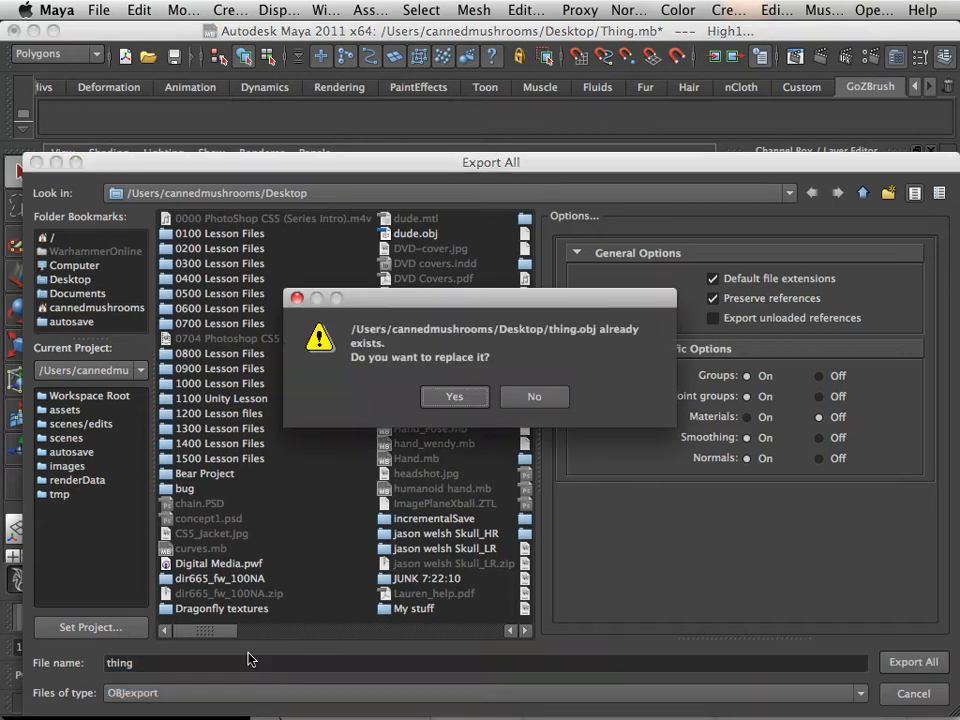
left_click(454, 396)
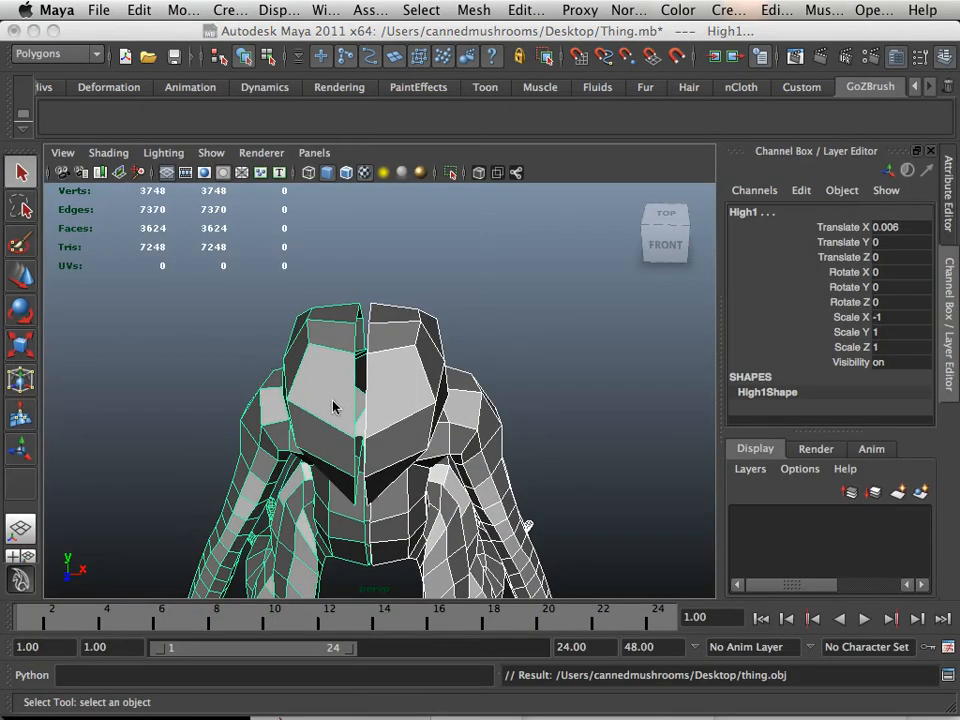
mouse_move(442, 457)
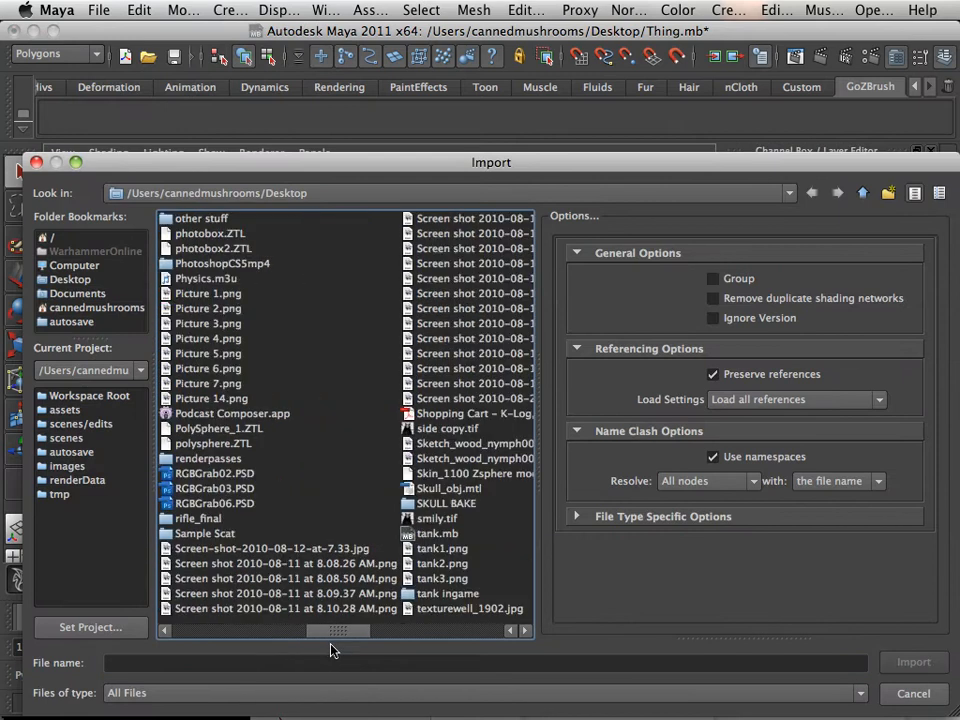
Import thing.obj from the Desktop and orbit around the imported creature
left_click_drag(338, 630, 405, 630)
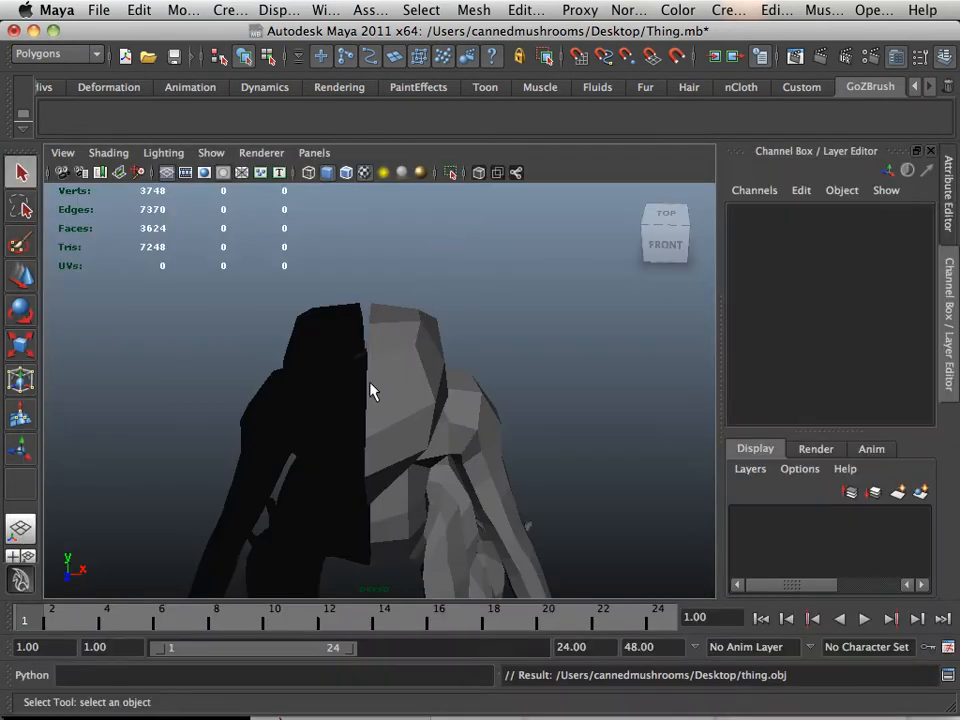
left_click_drag(370, 390, 258, 462)
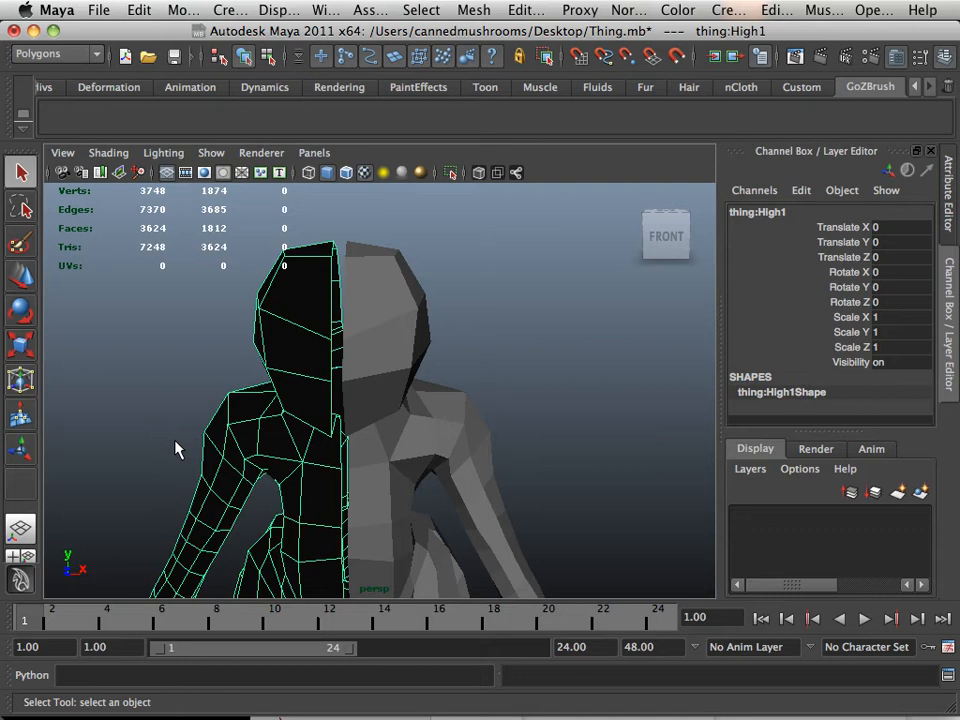
mouse_move(148, 450)
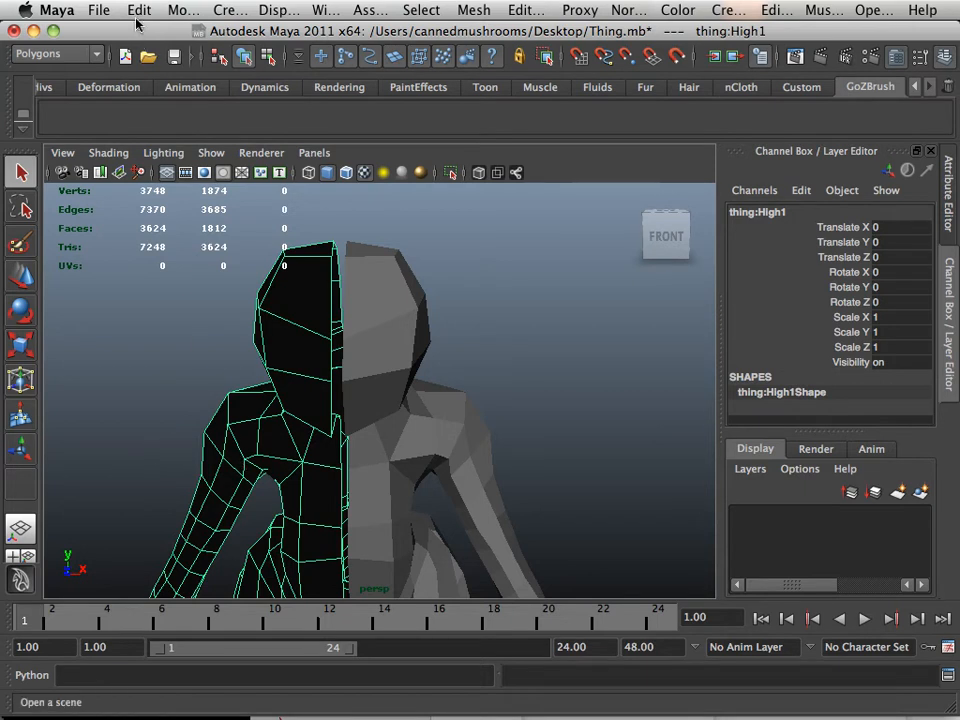
Use Duplicate Special settings, then reverse the normals on the dark creature half
left_click(139, 10)
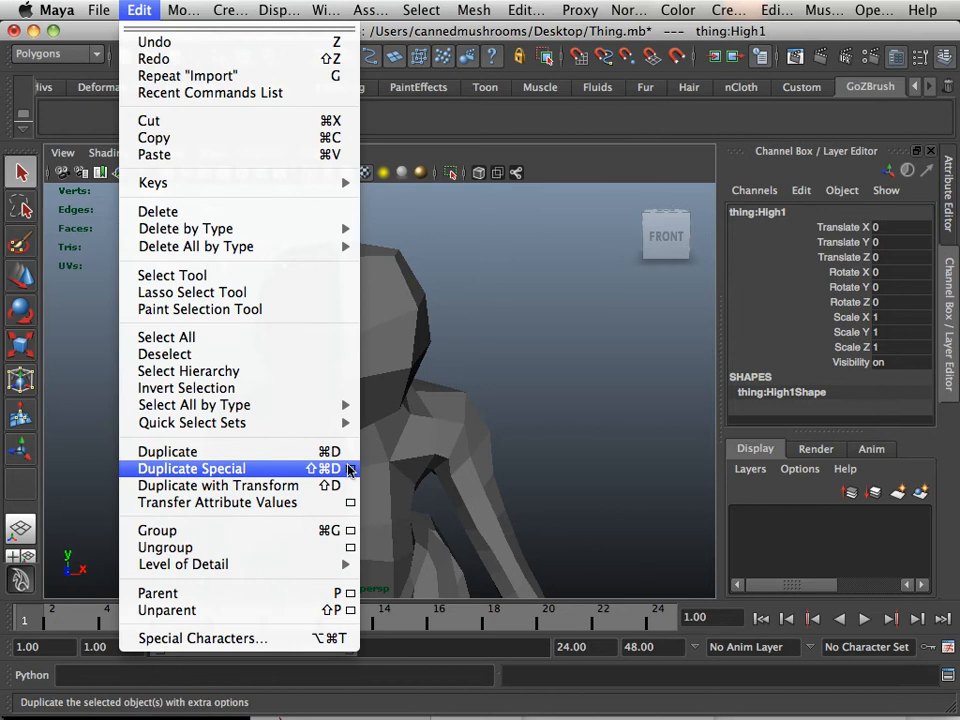
left_click(167, 450)
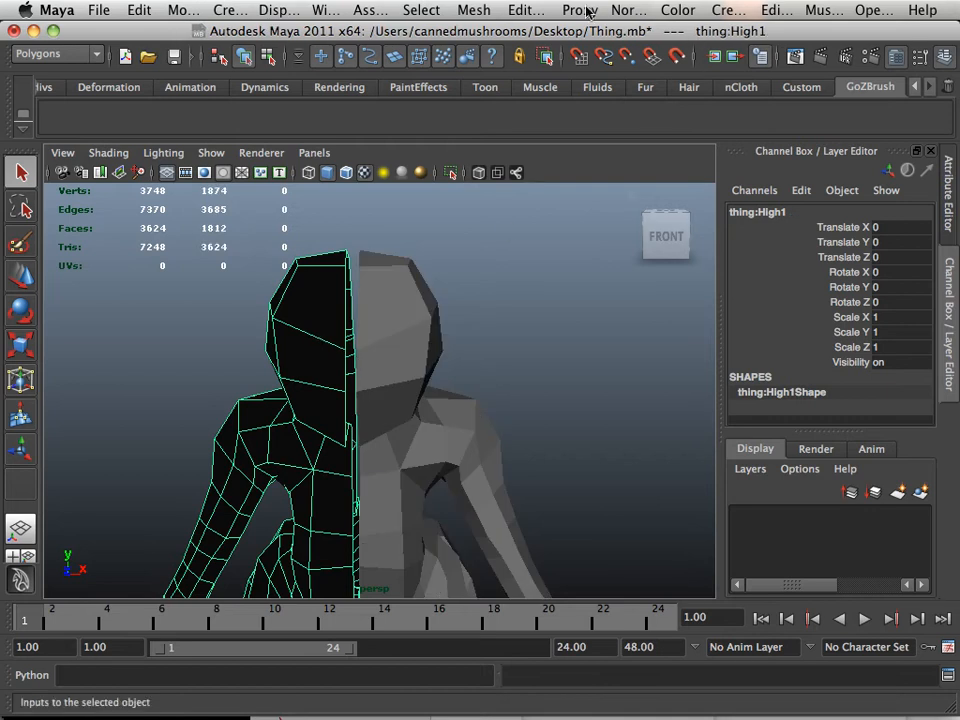
mouse_move(615, 11)
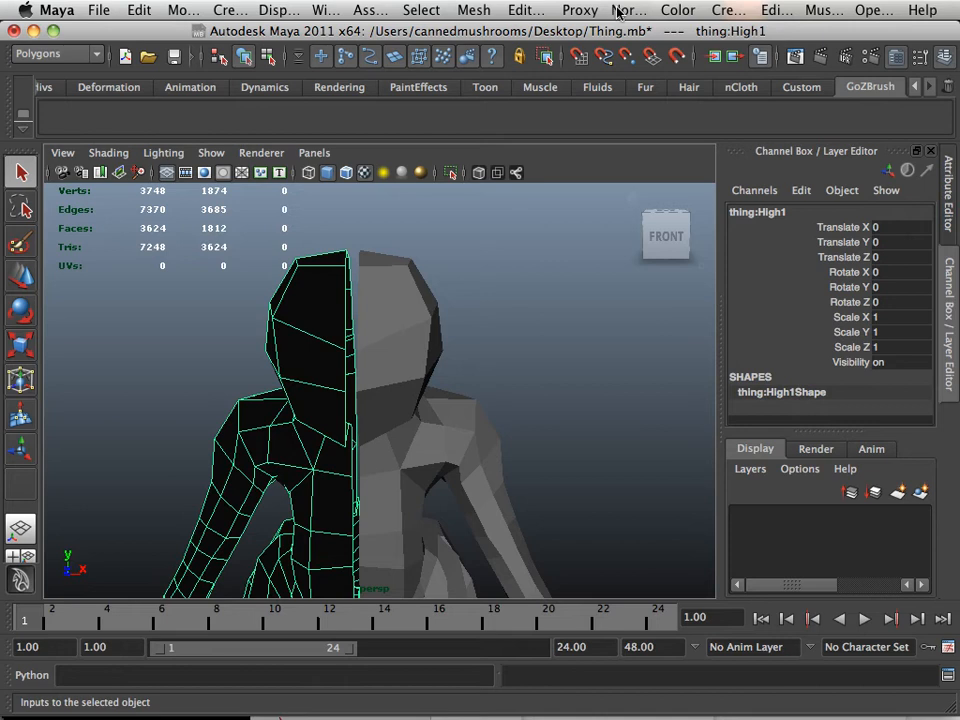
left_click(628, 10)
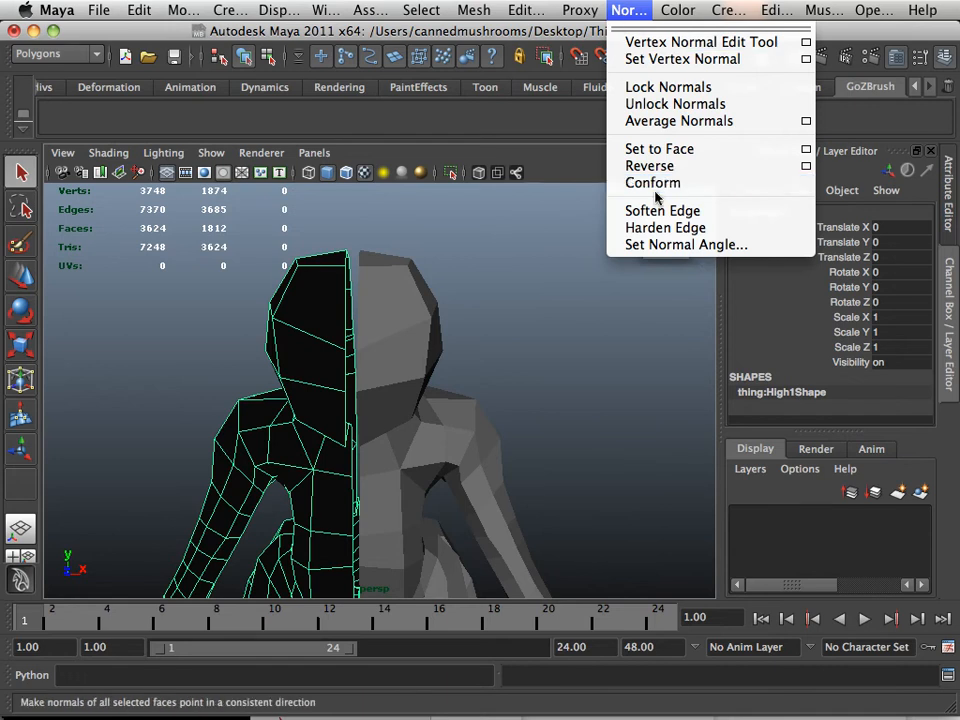
mouse_move(650, 165)
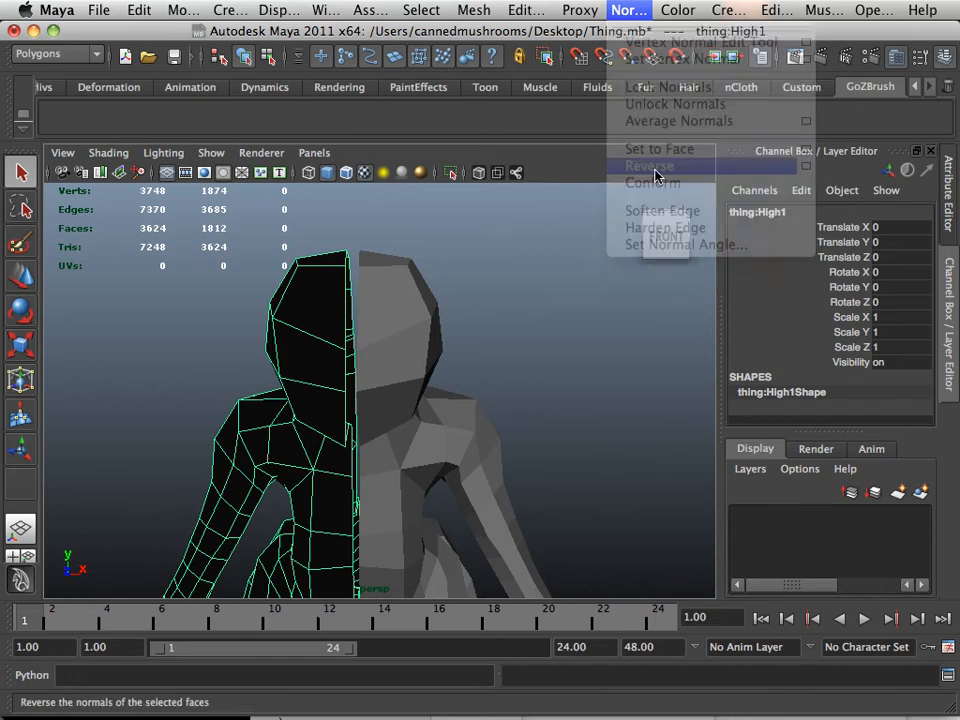
left_click(649, 165)
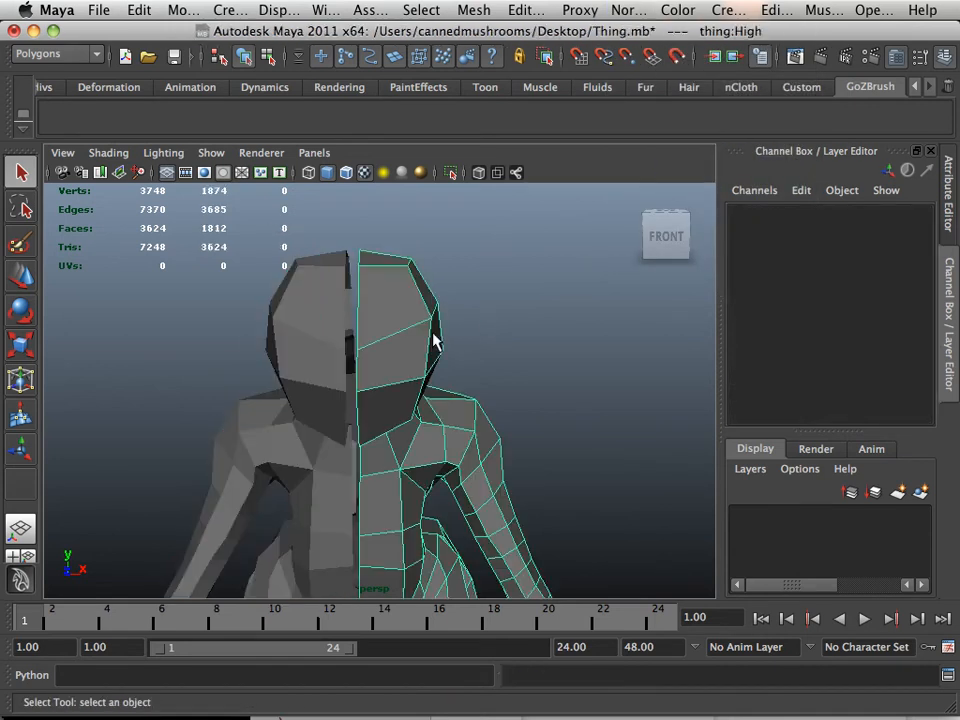
Combine the two creature halves into a single mesh
left_click(474, 10)
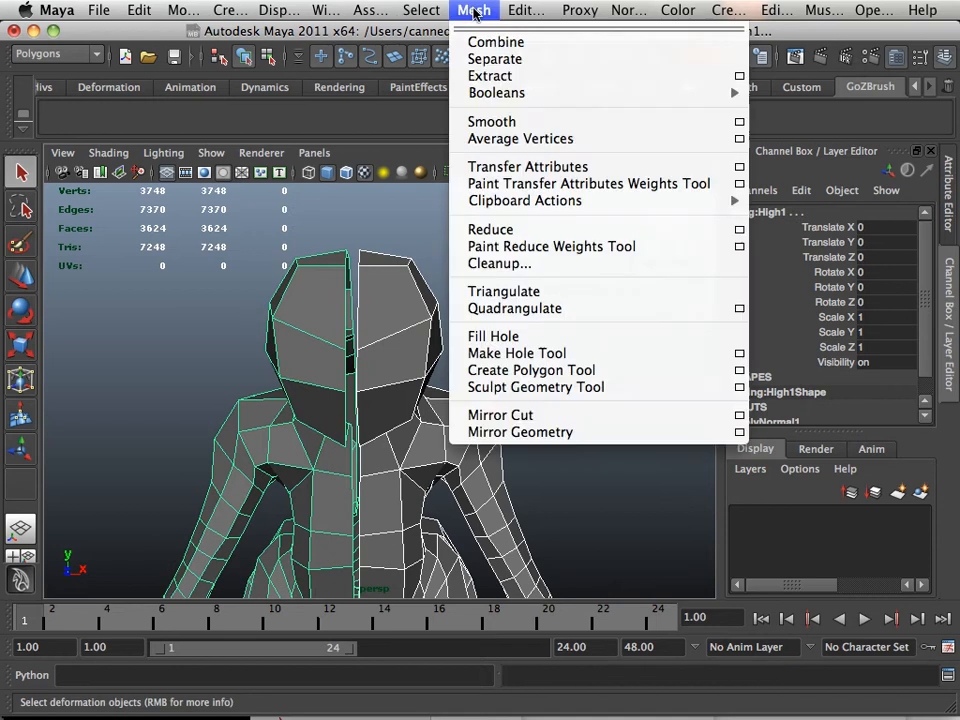
left_click(496, 42)
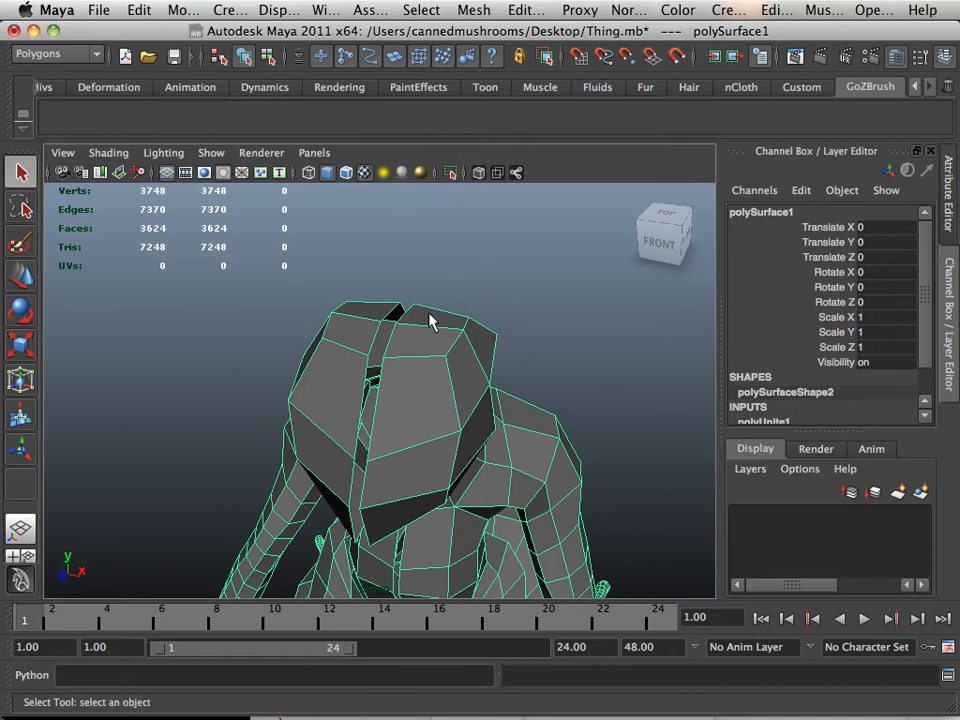
left_click_drag(430, 320, 310, 418)
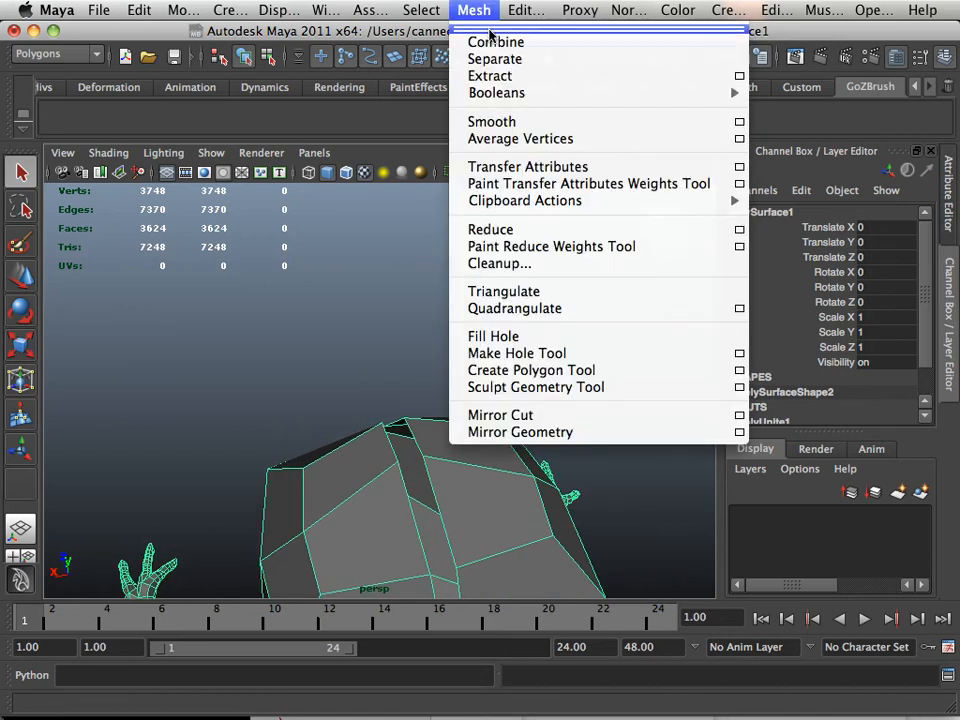
Bridge the center chest seam closed and view it from the front
left_click(525, 10)
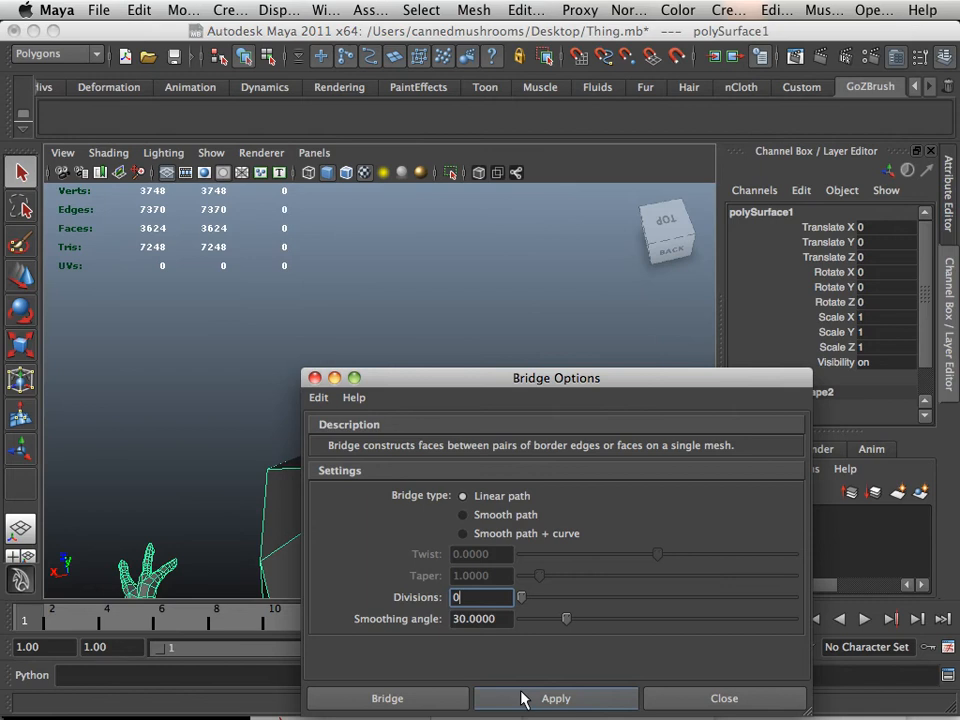
left_click(555, 698)
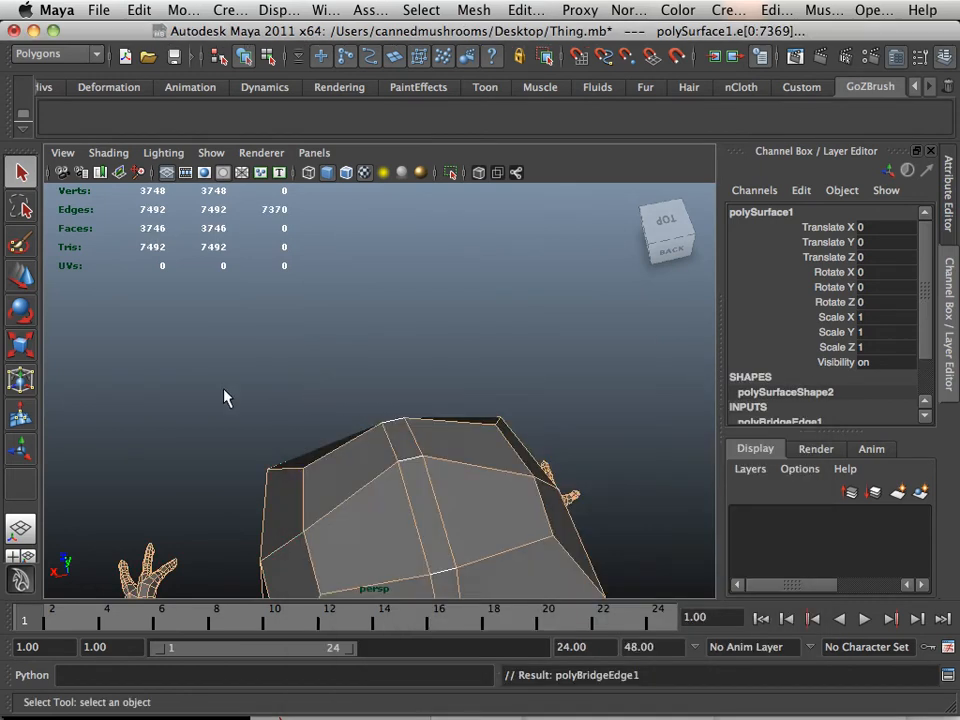
left_click_drag(225, 398, 478, 392)
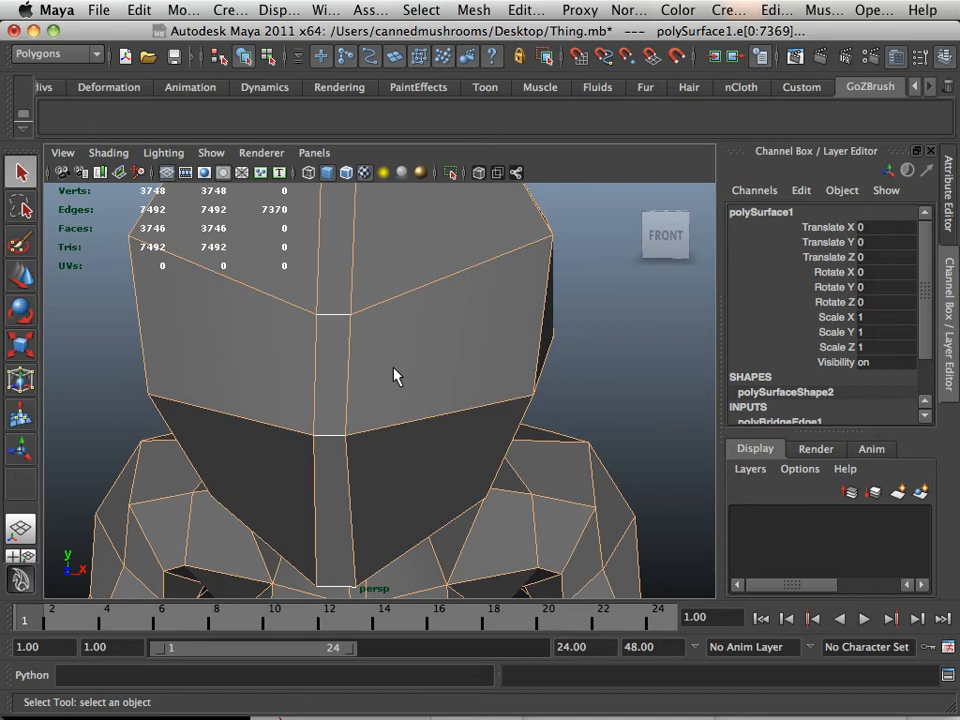
Extrude the selected upper and lower chest faces using the Polygons shelf Extrude
left_click(250, 360)
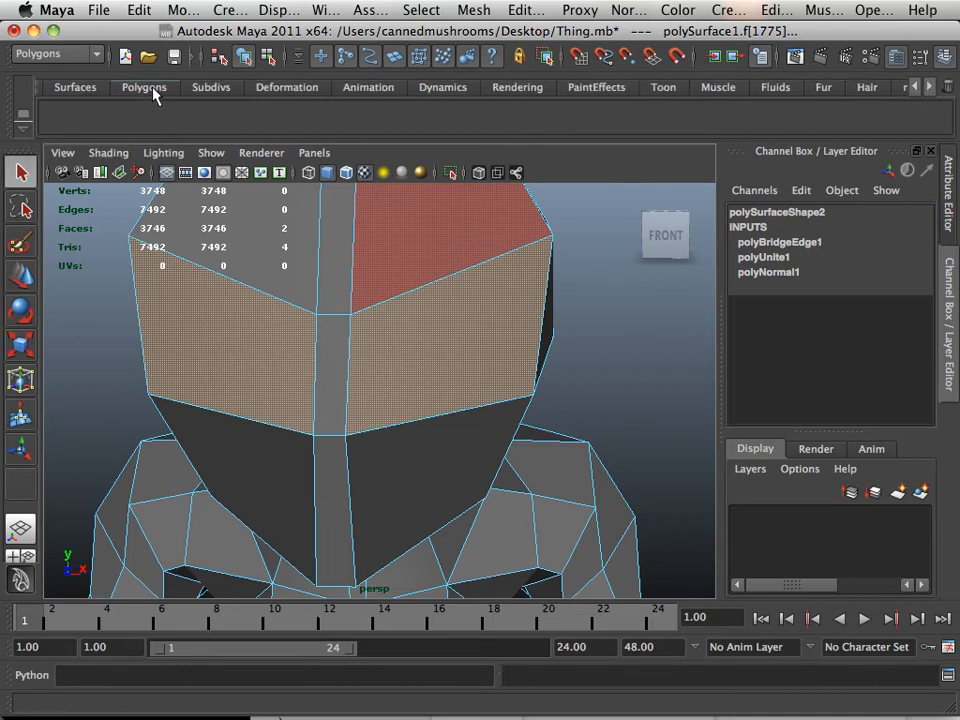
left_click(144, 87)
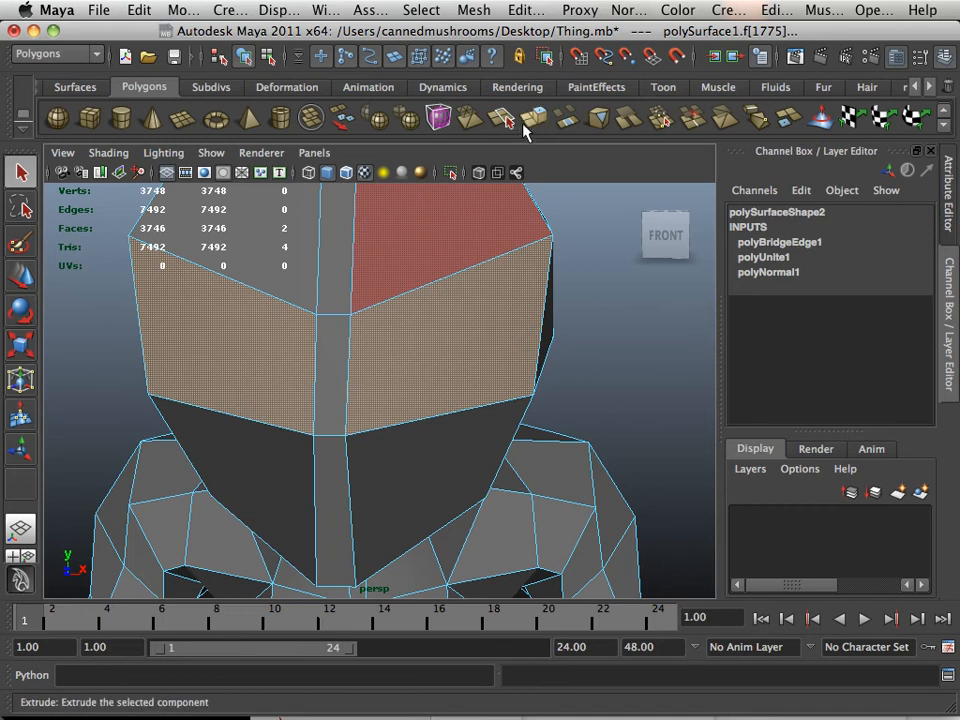
left_click(532, 119)
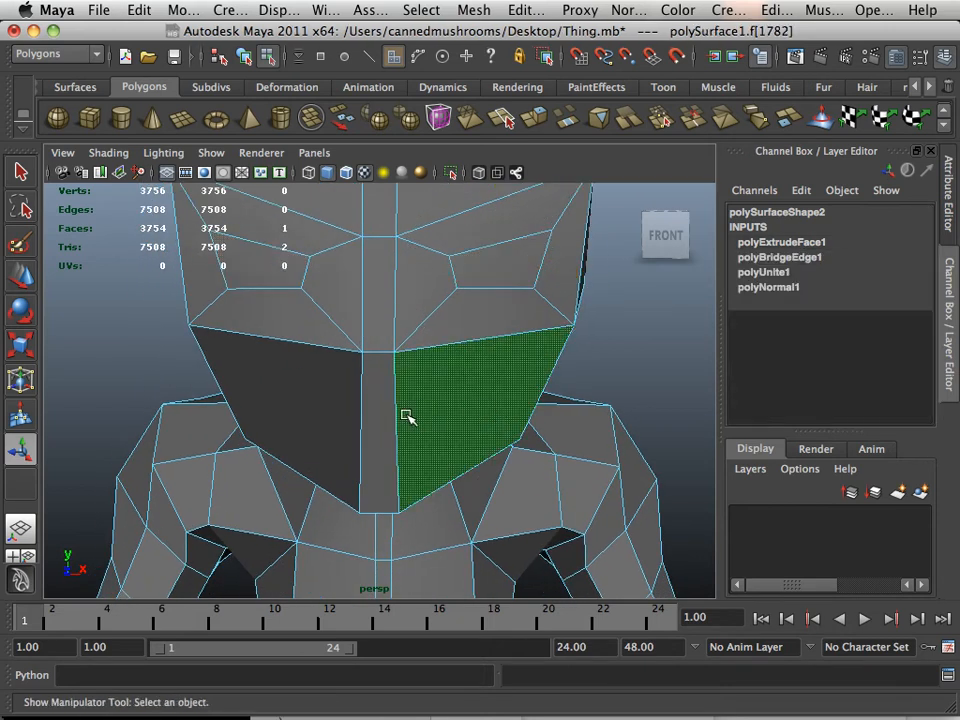
left_click(345, 420)
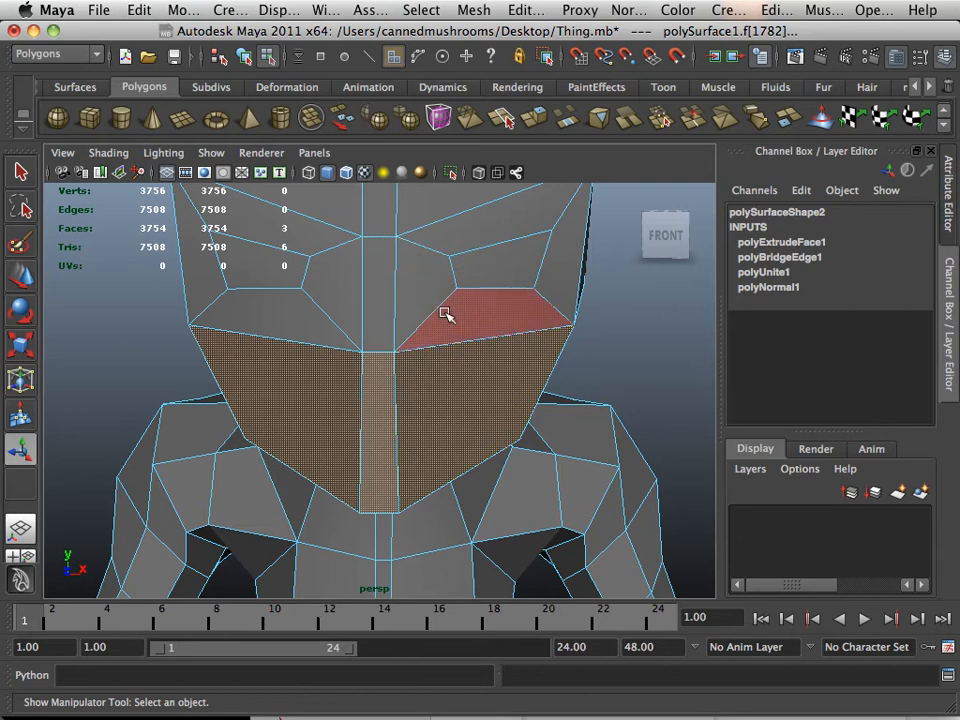
left_click(383, 413)
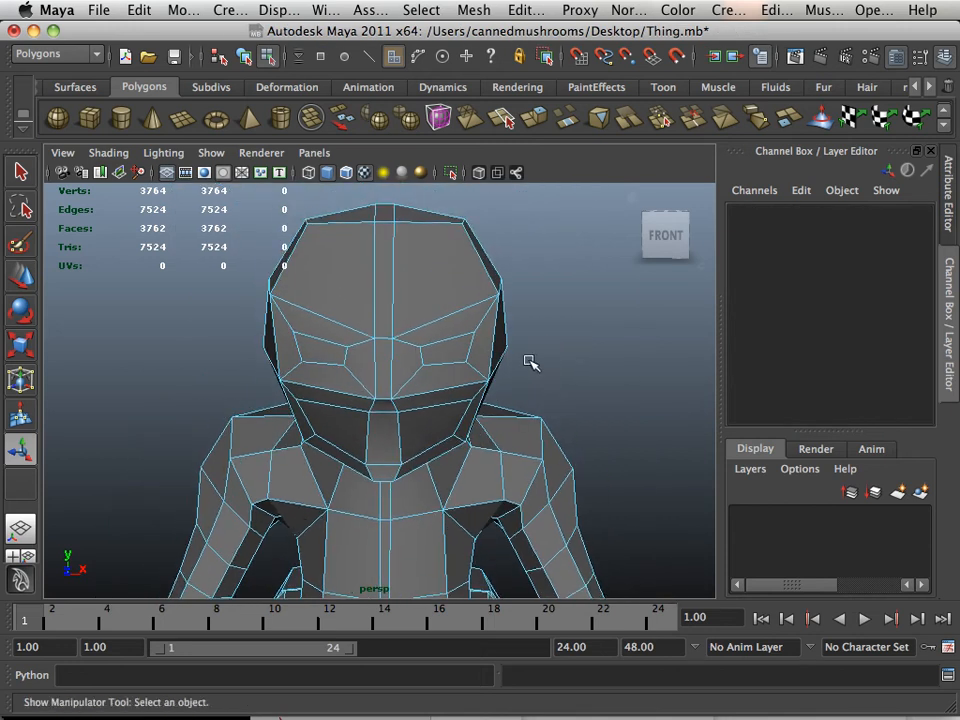
Insert an edge loop across the chest below the jaw, adding twelve faces
left_click_drag(530, 363, 495, 383)
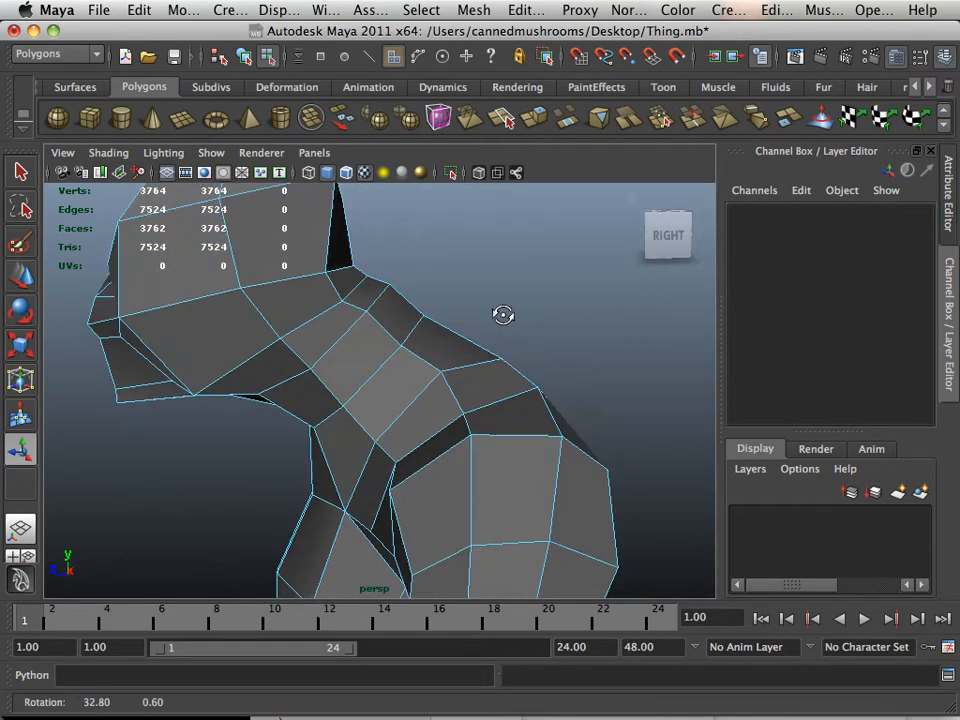
left_click_drag(500, 315, 537, 311)
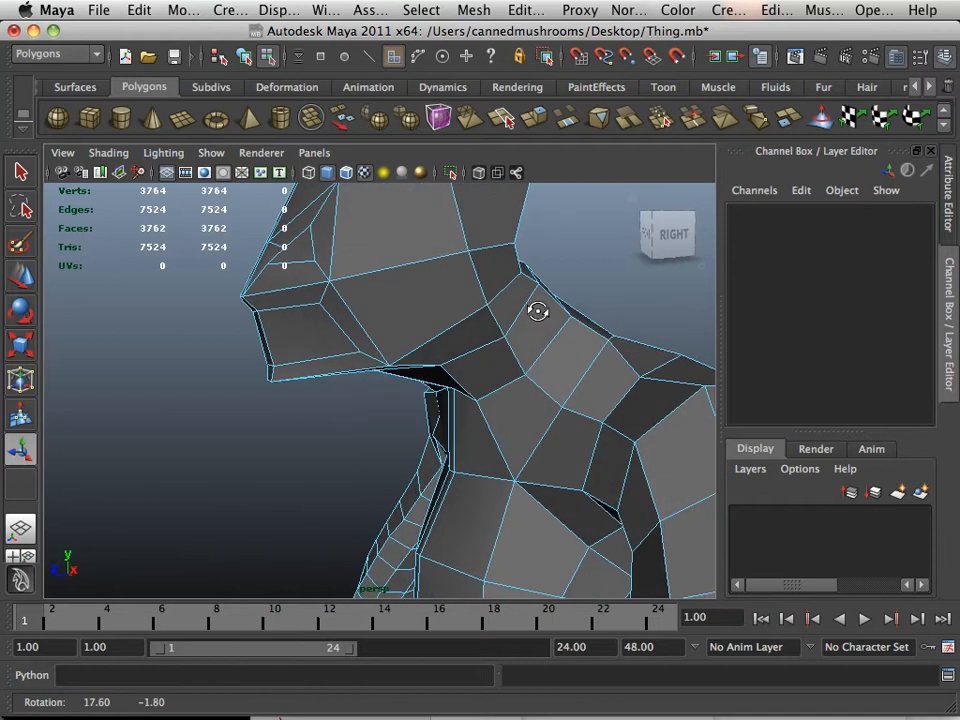
left_click_drag(538, 311, 518, 301)
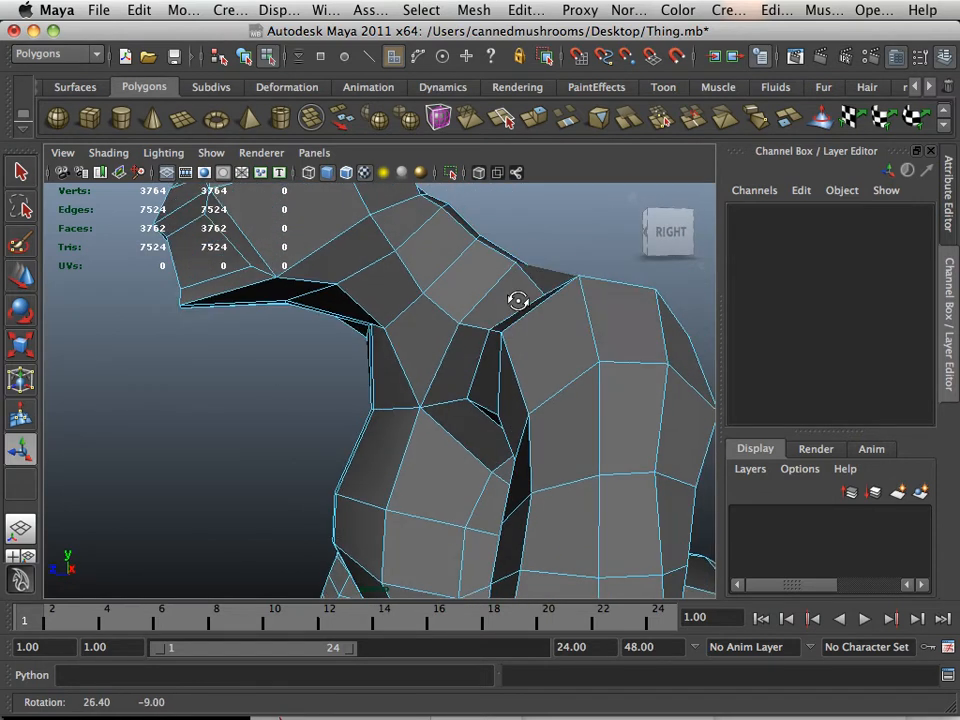
left_click_drag(518, 301, 547, 325)
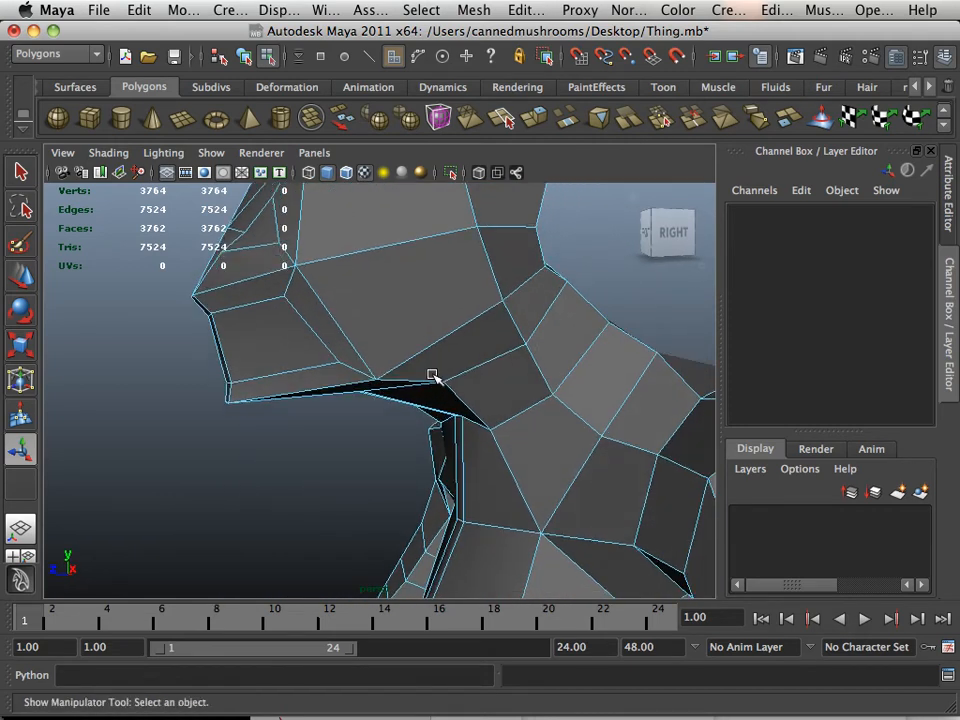
left_click(365, 305)
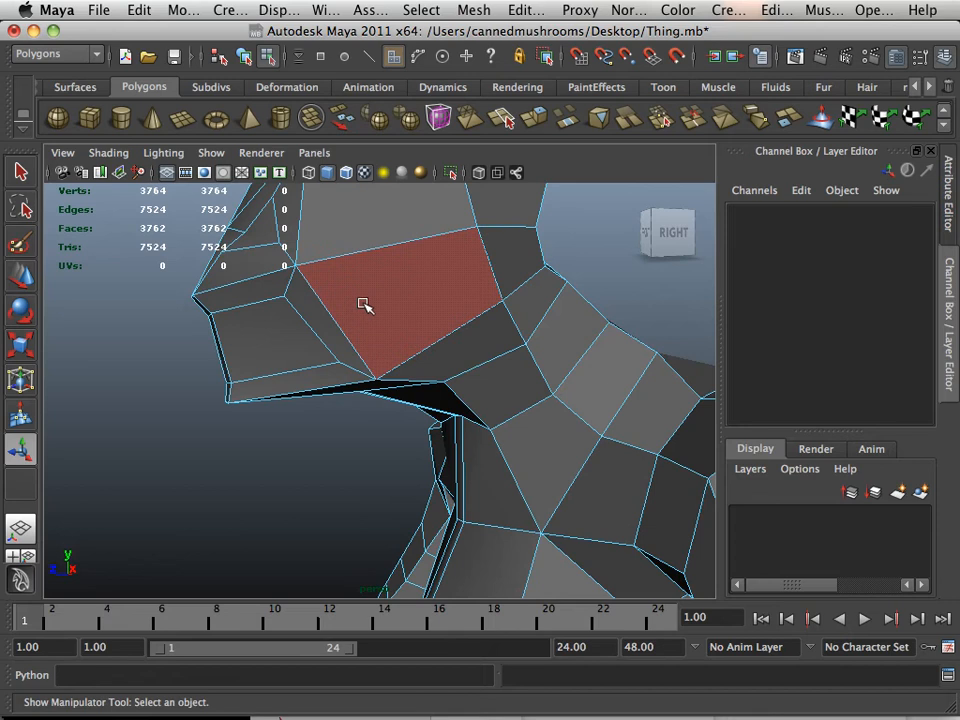
mouse_move(362, 289)
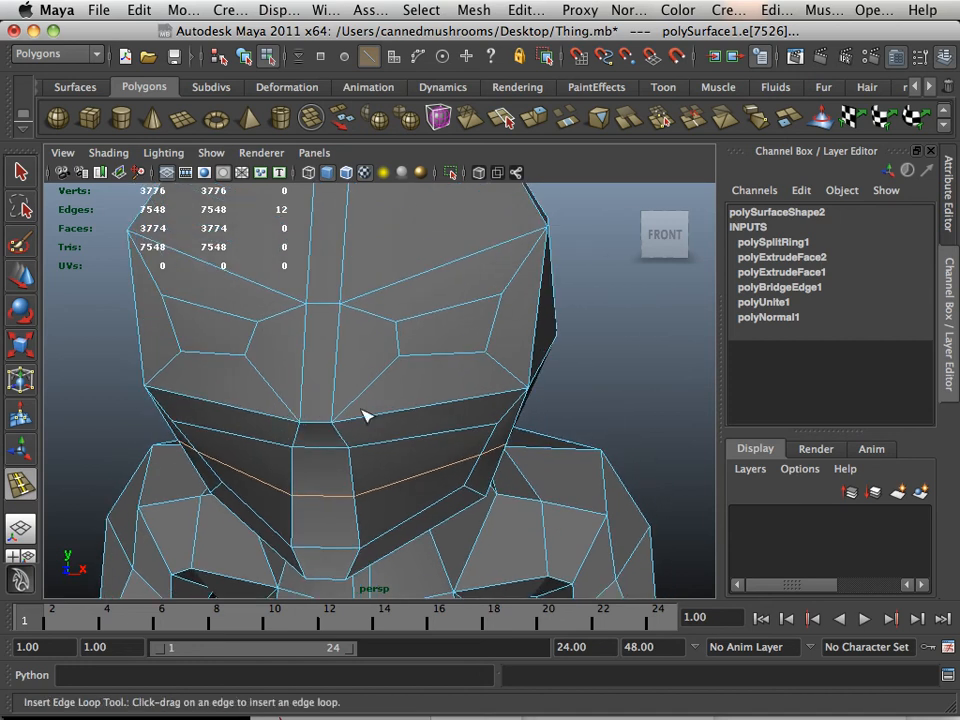
left_click_drag(365, 415, 265, 350)
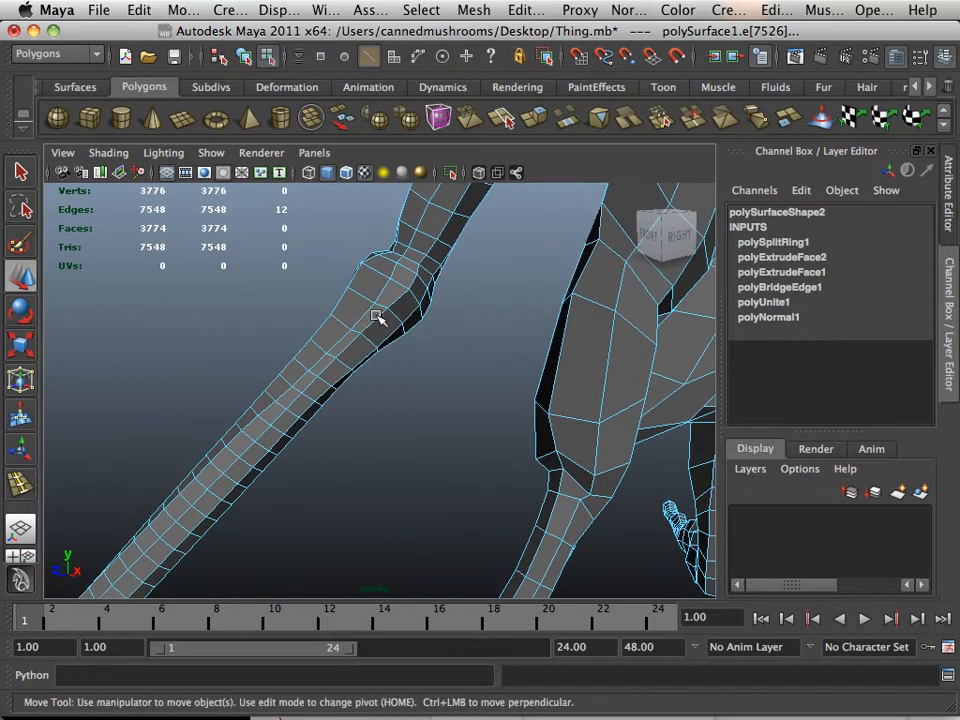
mouse_move(395, 314)
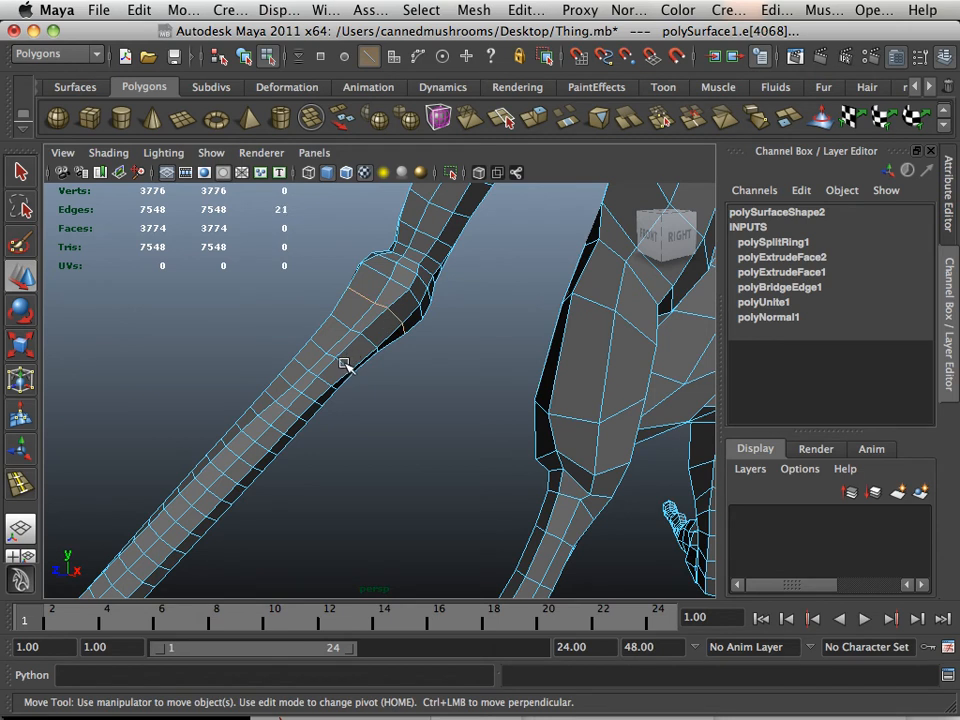
mouse_move(335, 371)
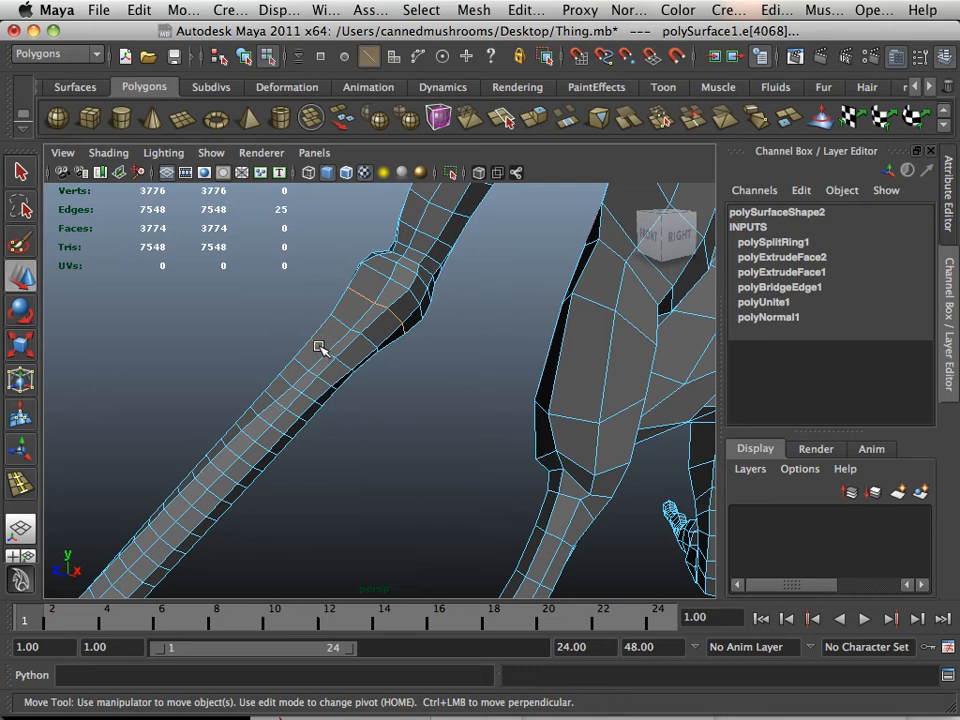
mouse_move(345, 365)
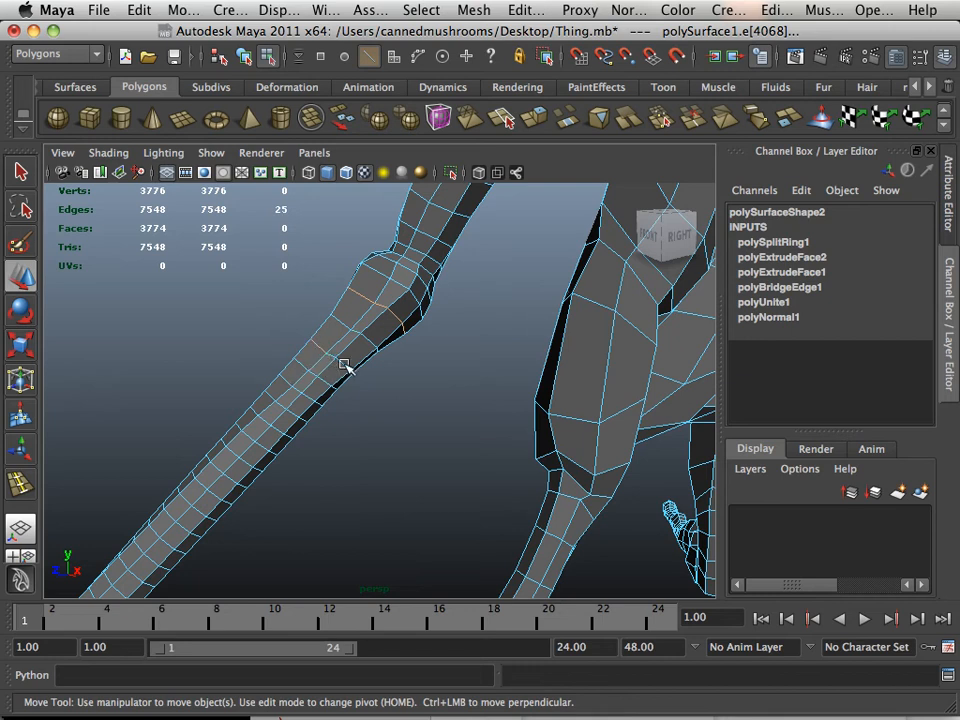
mouse_move(332, 358)
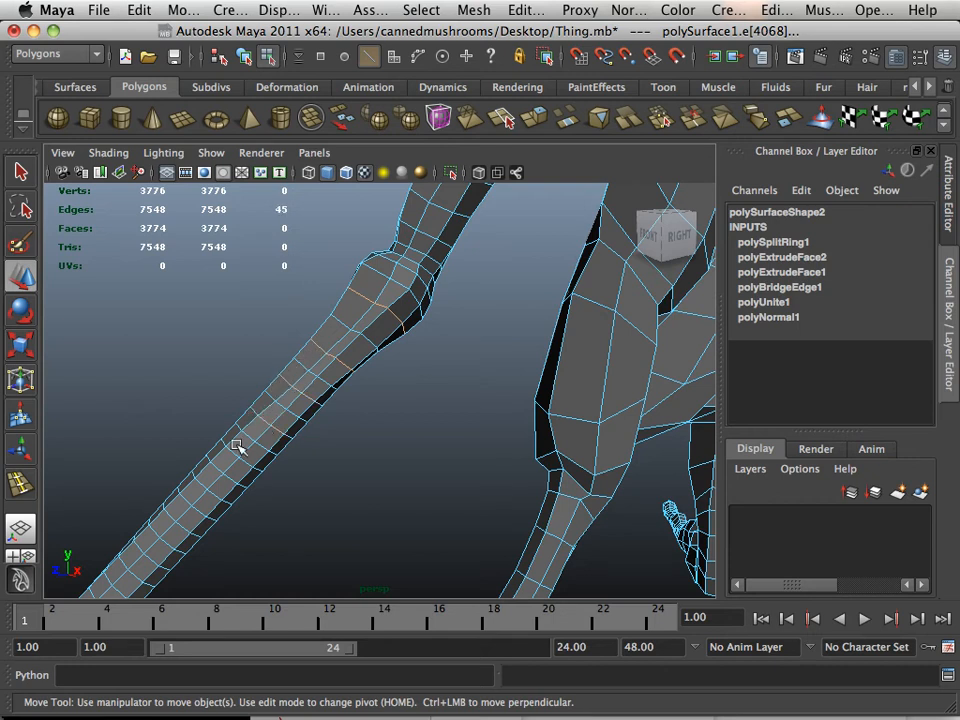
Add the extra arm edge loops to the selection, reaching 61 edges
left_click(232, 457)
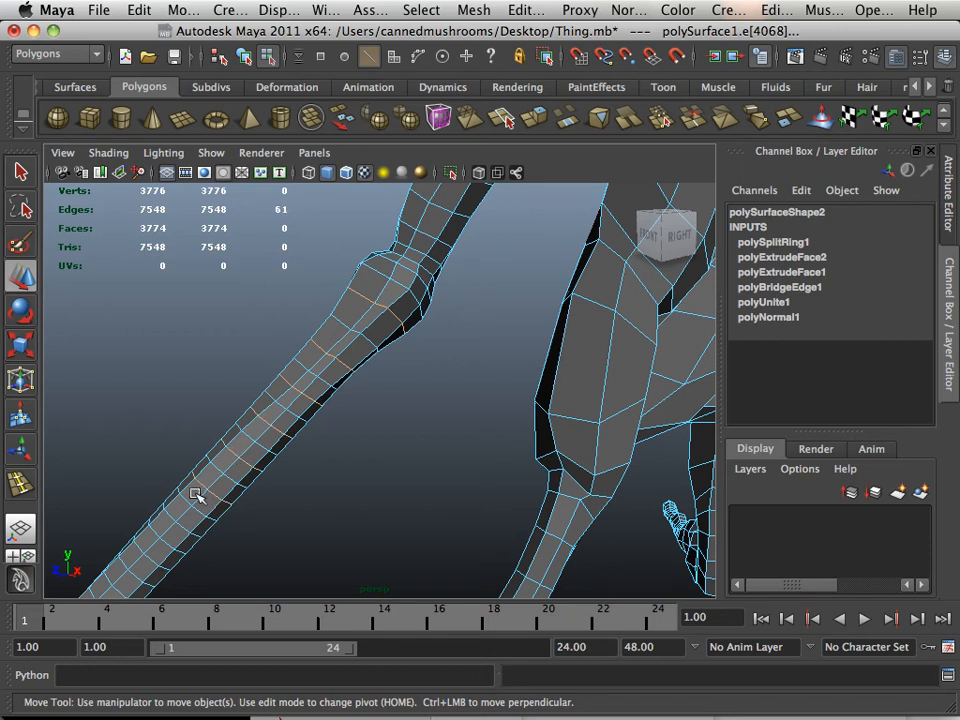
mouse_move(187, 530)
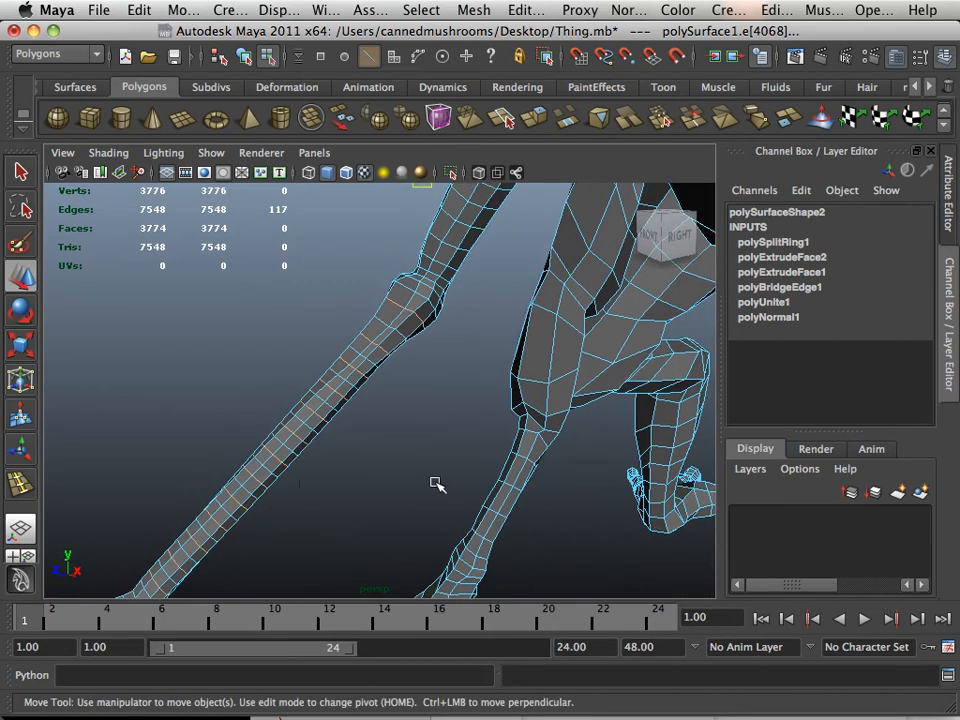
Extend the edge selection along the leg loops, growing it to 223 edges
left_click_drag(435, 485, 365, 457)
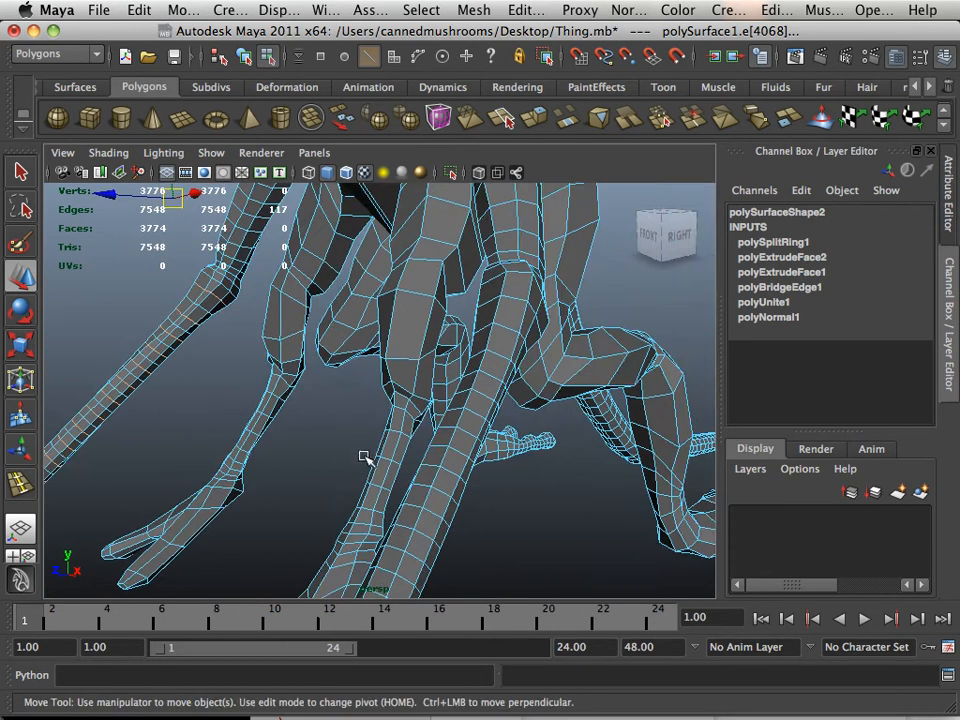
left_click_drag(365, 458, 378, 477)
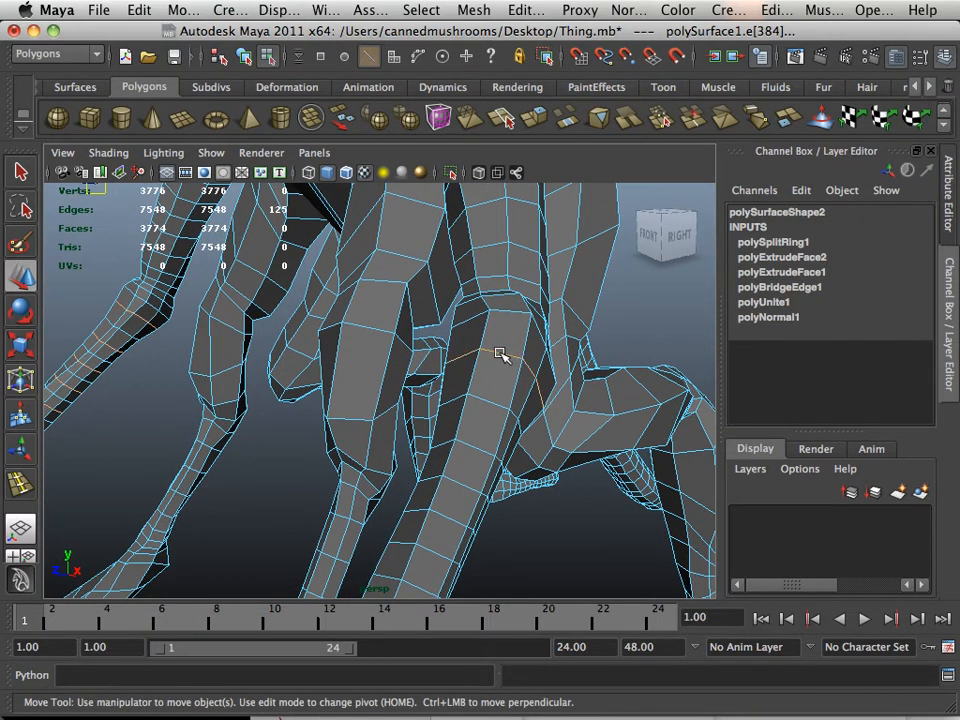
mouse_move(475, 447)
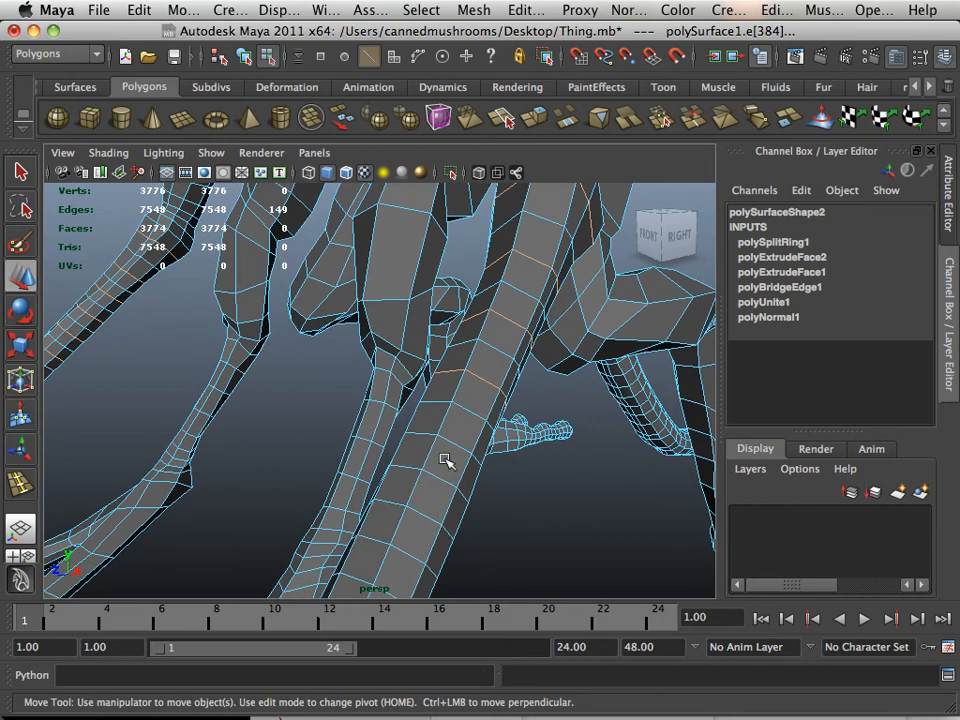
left_click(453, 445)
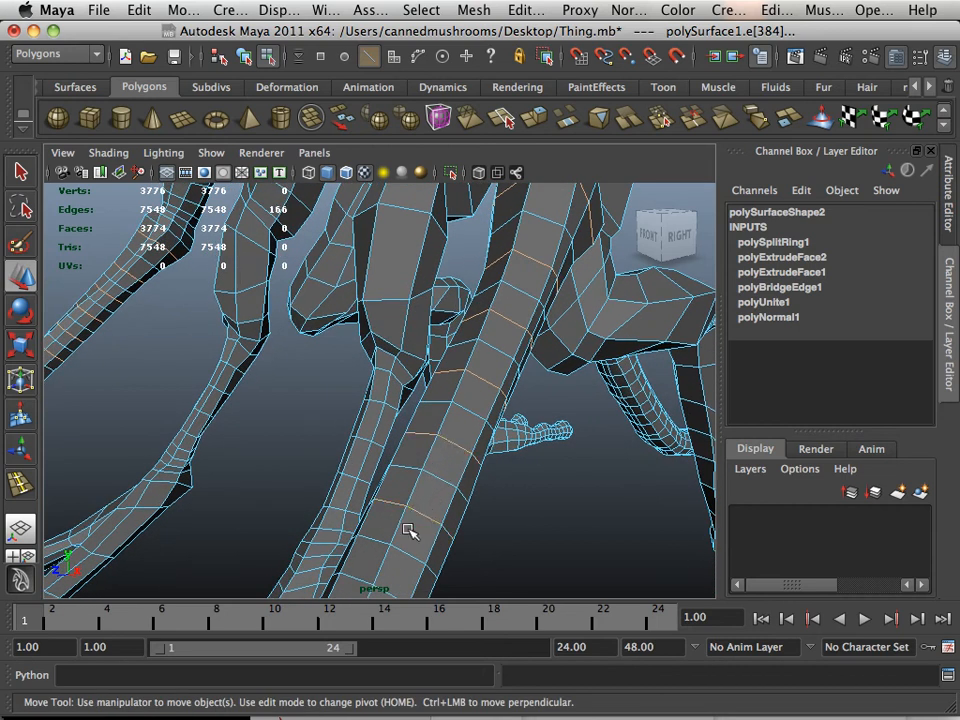
left_click_drag(408, 530, 428, 452)
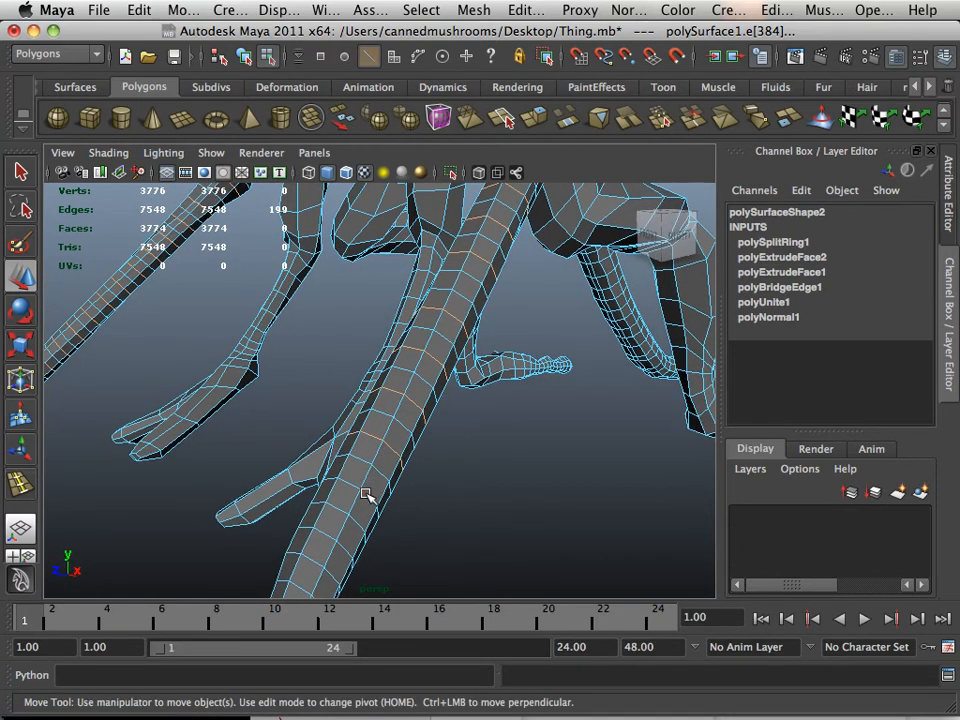
left_click_drag(367, 495, 433, 533)
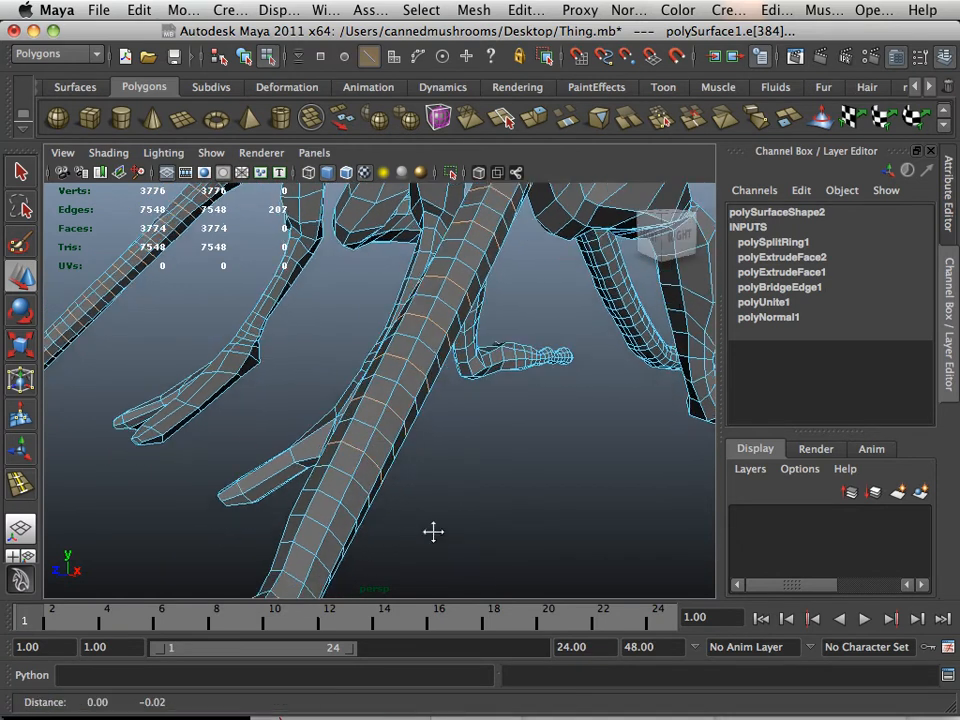
left_click_drag(433, 531, 383, 425)
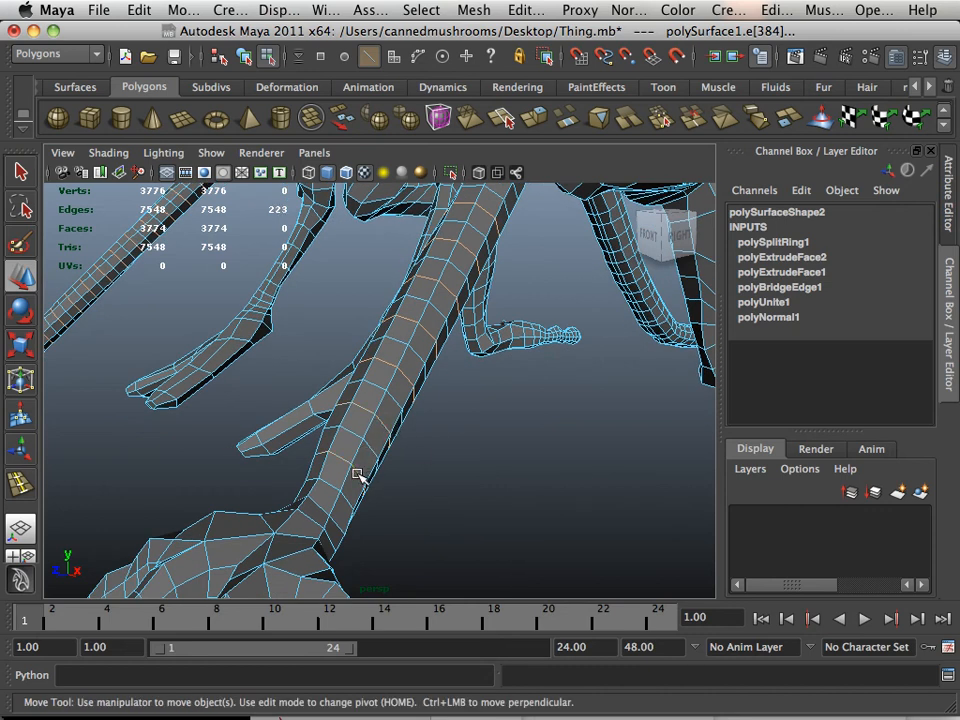
left_click_drag(400, 380, 370, 480)
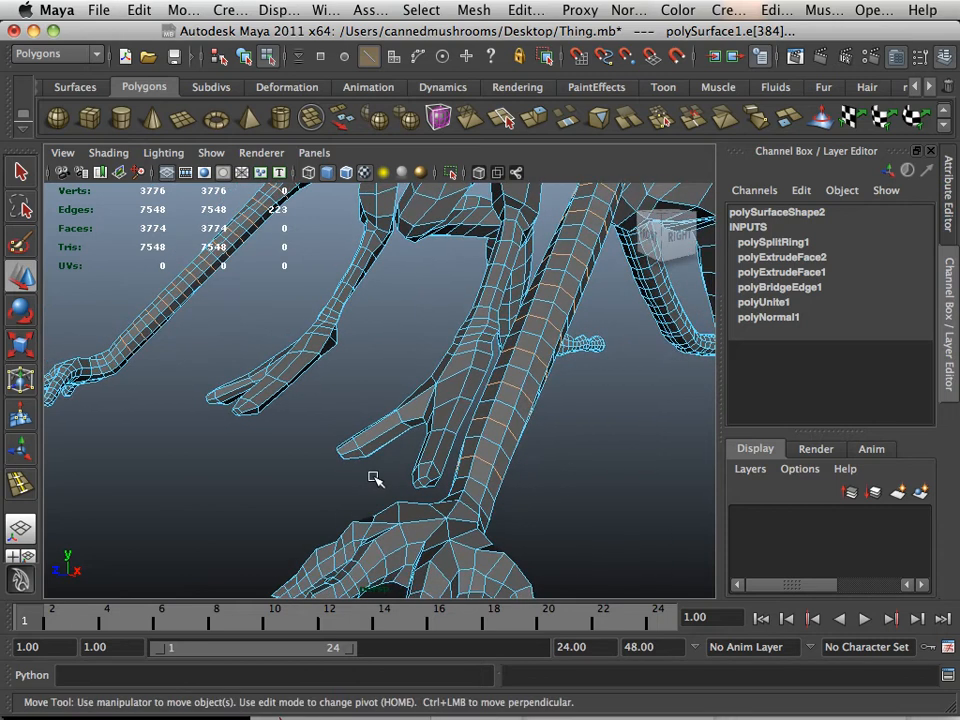
mouse_move(390, 478)
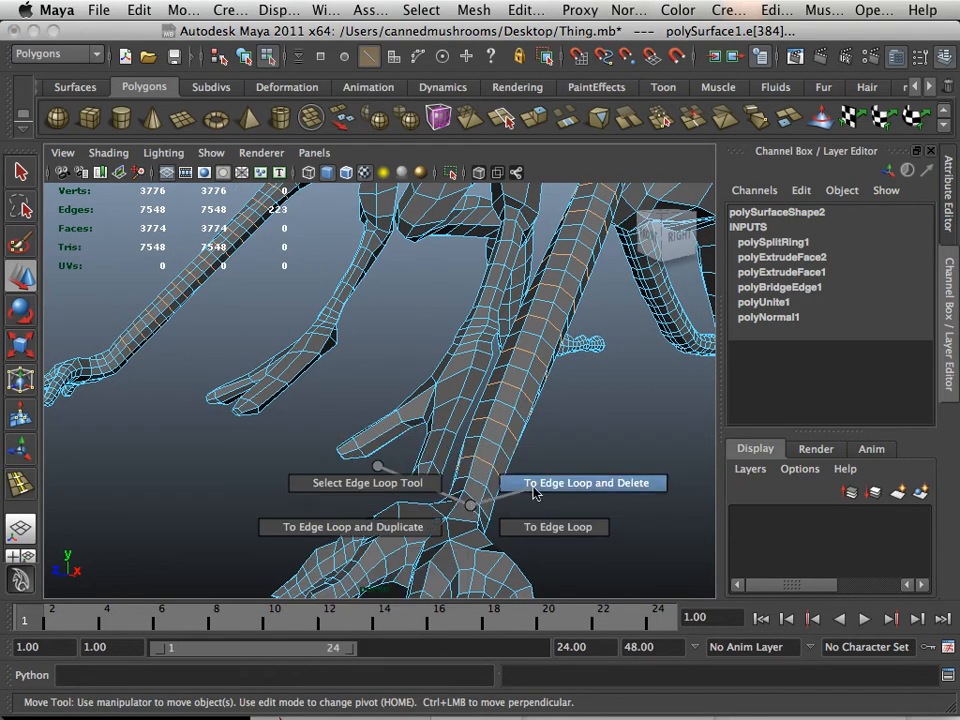
Convert the selection to edge loops and delete them, leaving 3438 faces
left_click(583, 483)
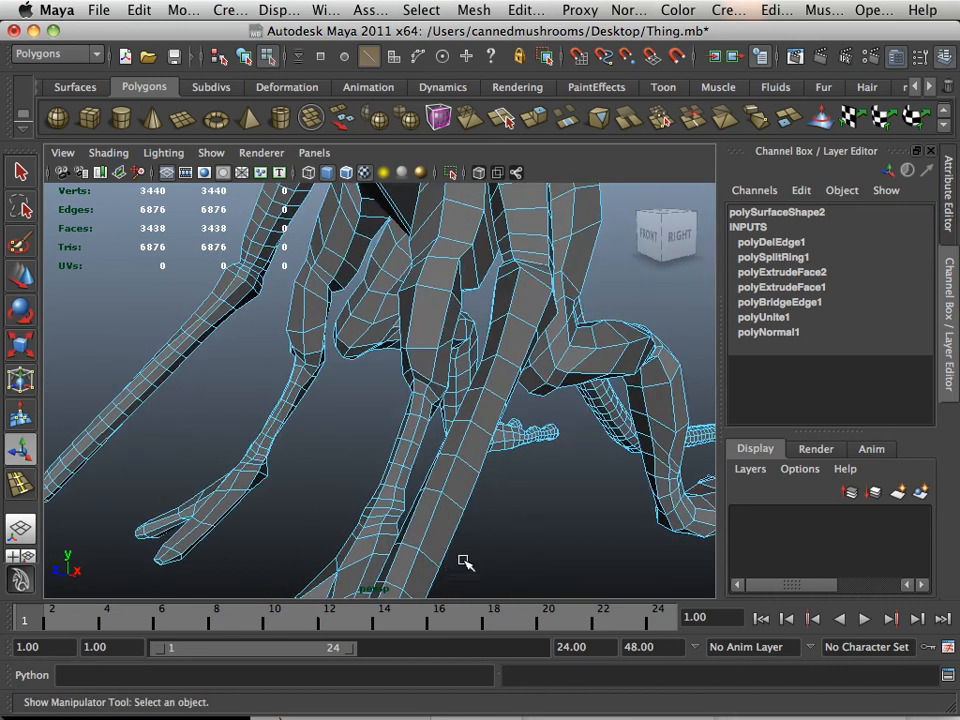
left_click_drag(465, 560, 487, 496)
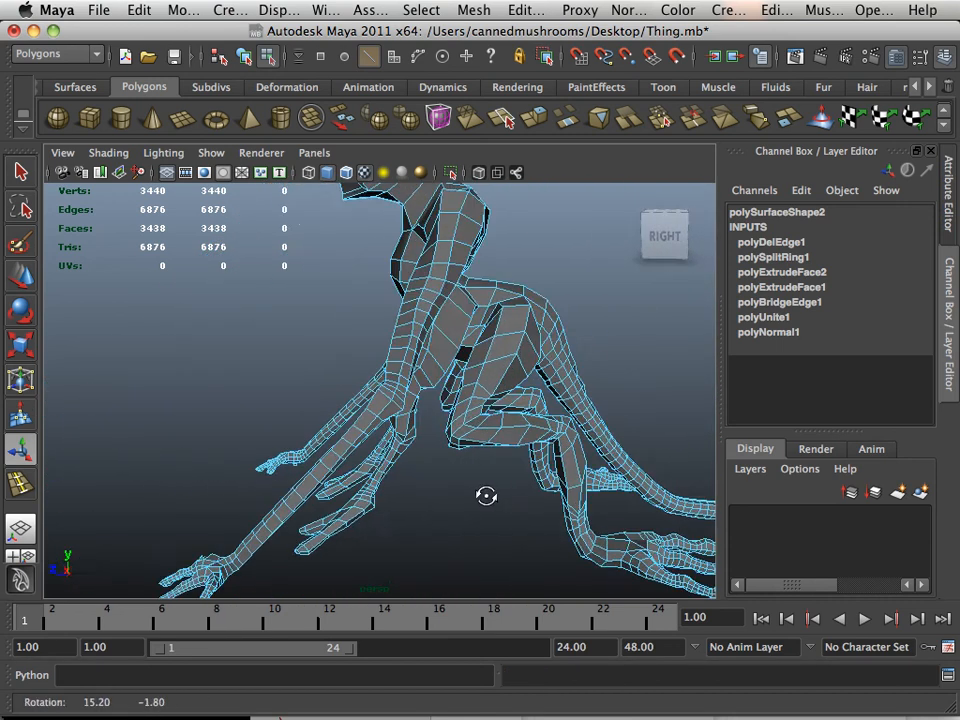
left_click_drag(487, 495, 460, 495)
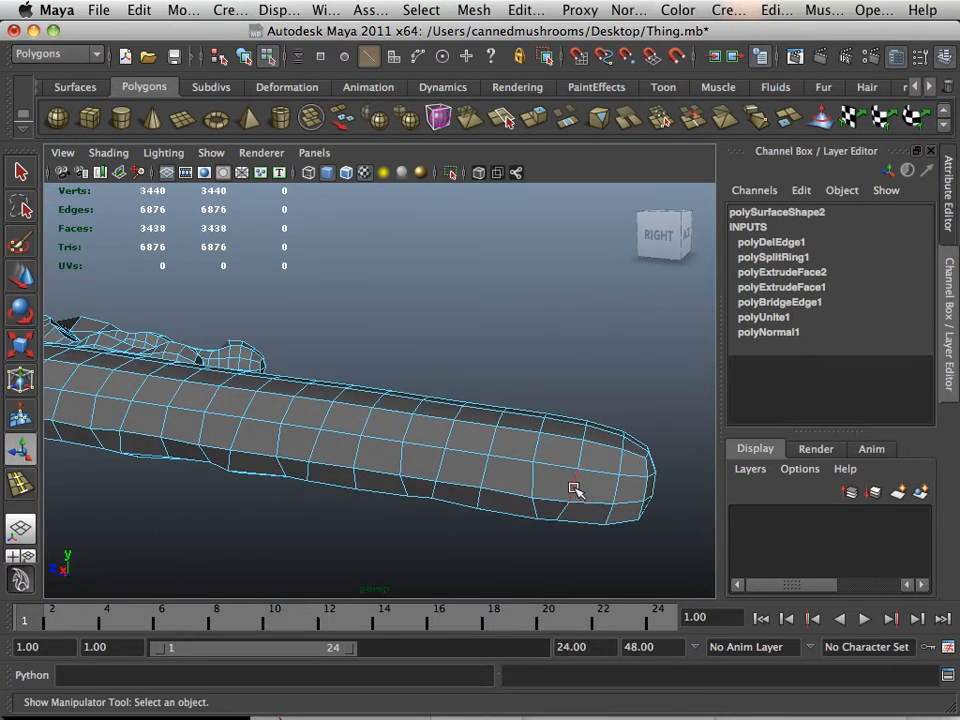
Select an edge ring on the limb tip and follow the arm up to the shoulder, growing the selection to 261 edges
left_click(575, 490)
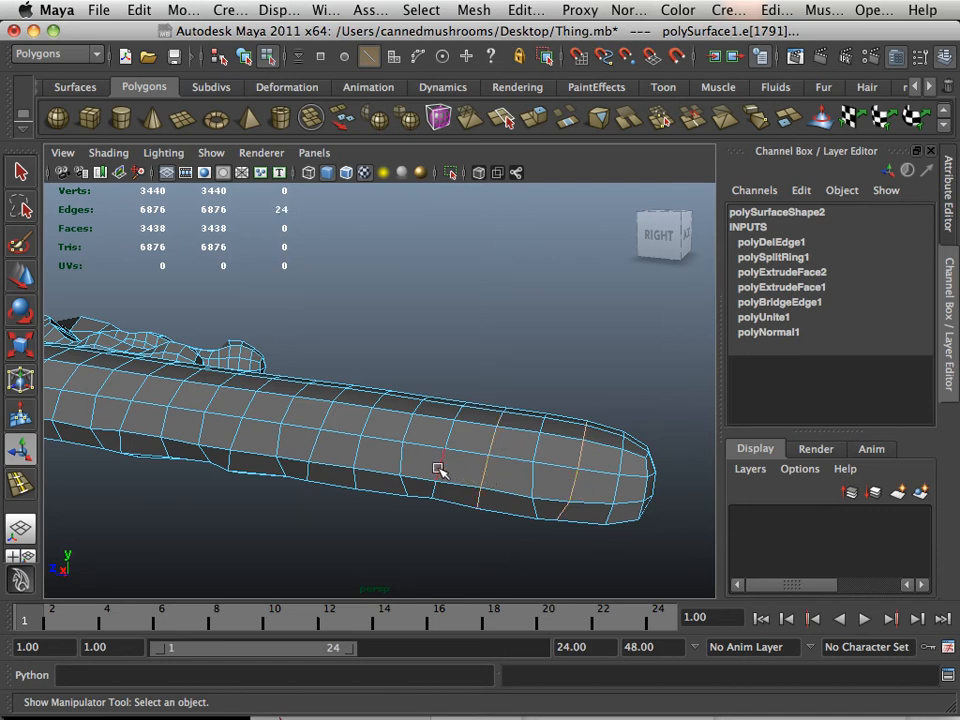
left_click_drag(440, 470, 535, 491)
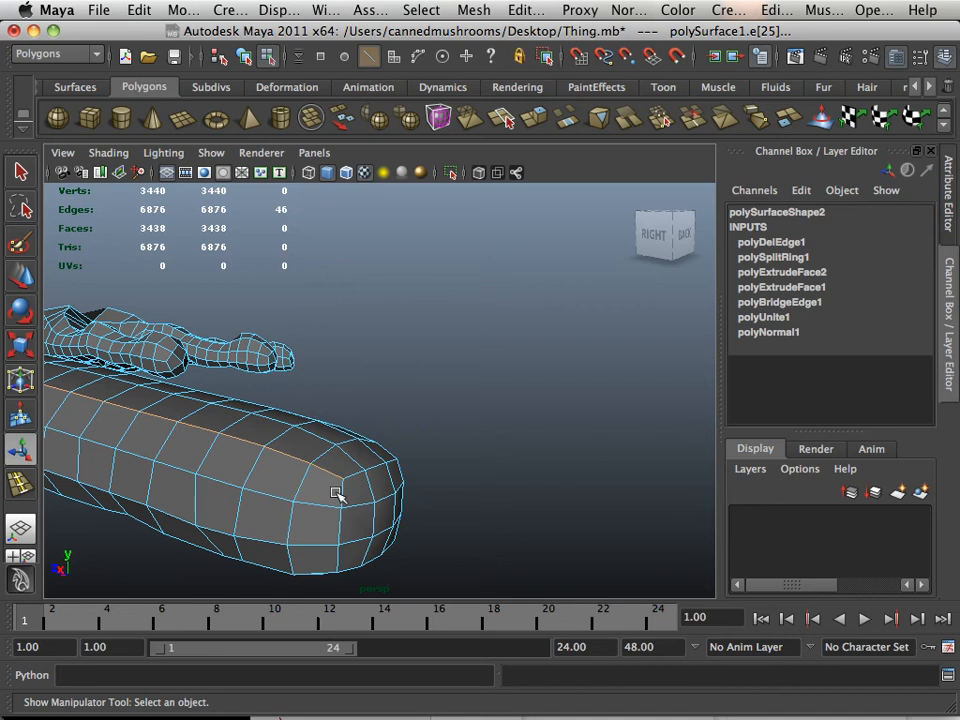
mouse_move(318, 485)
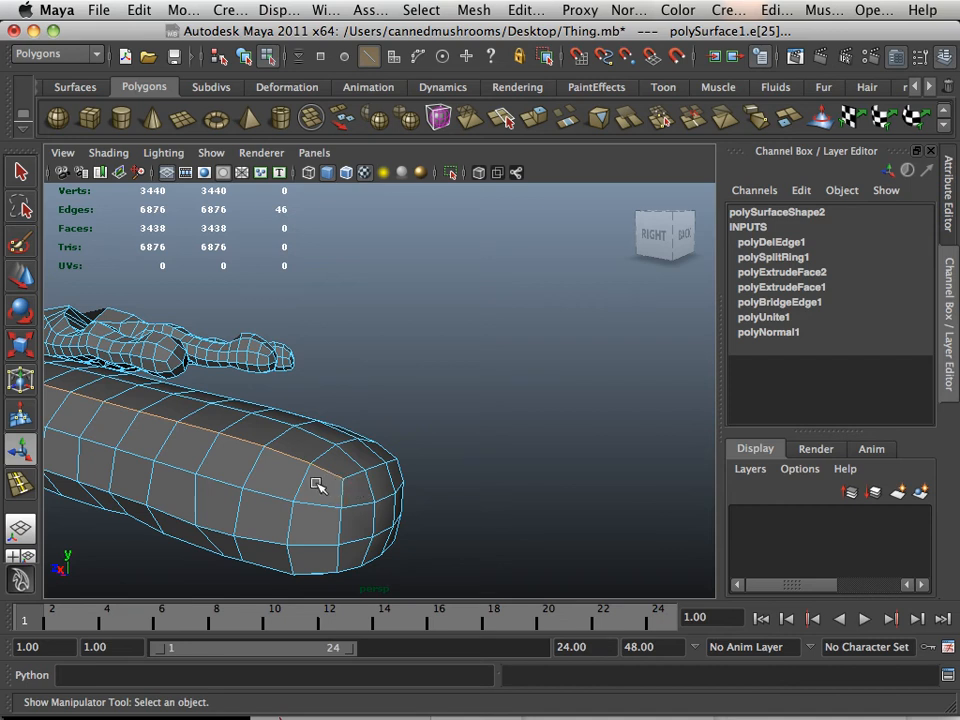
left_click_drag(318, 486, 213, 491)
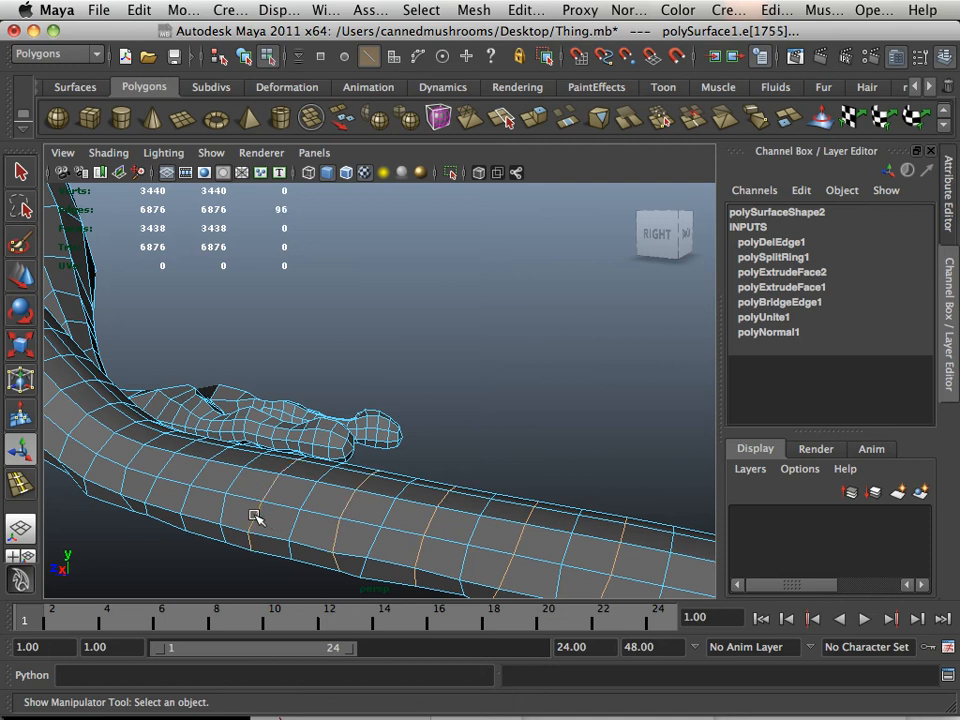
left_click_drag(255, 517, 373, 535)
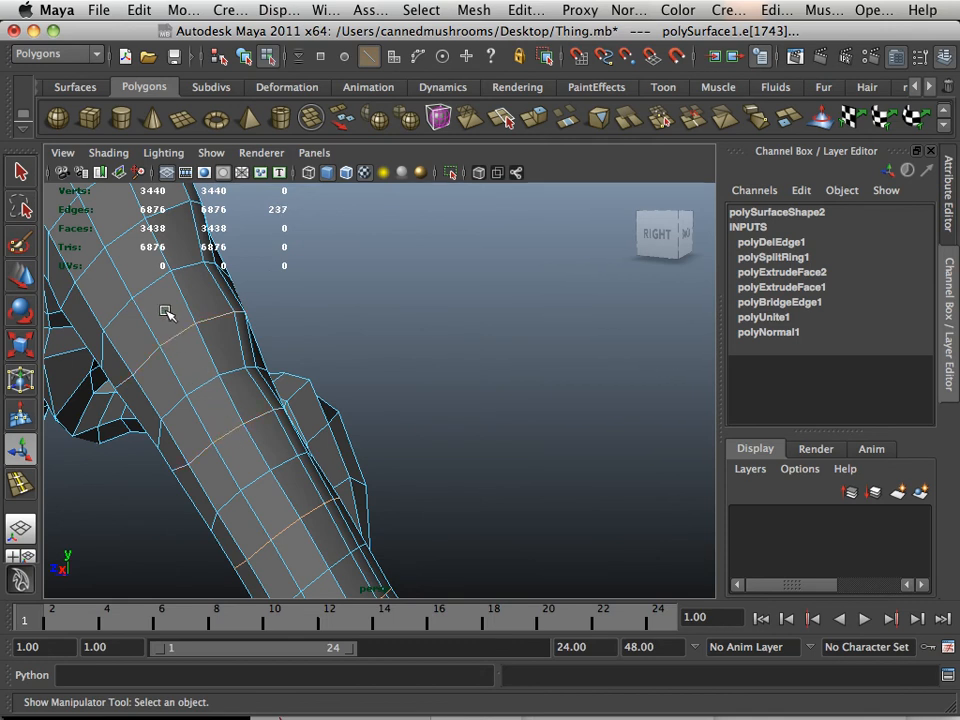
left_click_drag(165, 313, 213, 370)
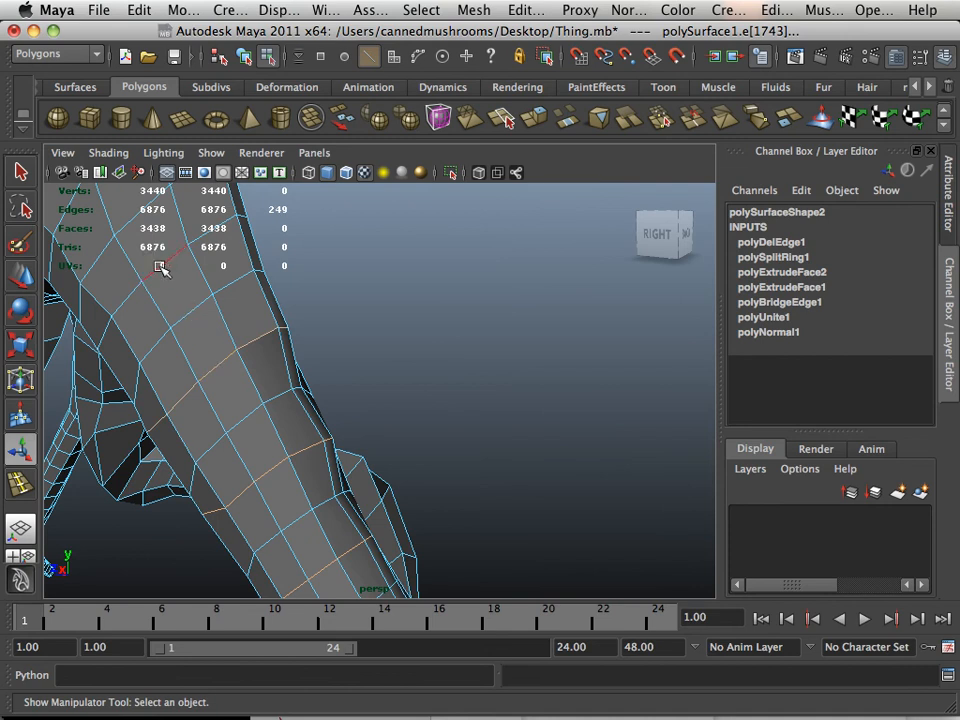
left_click_drag(160, 268, 268, 356)
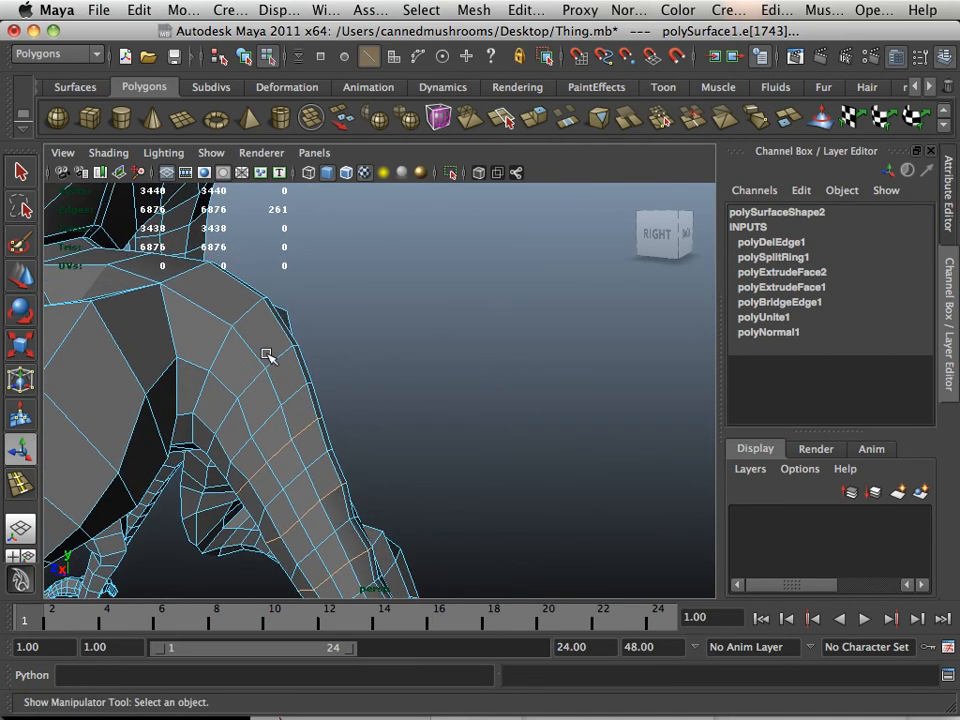
mouse_move(283, 357)
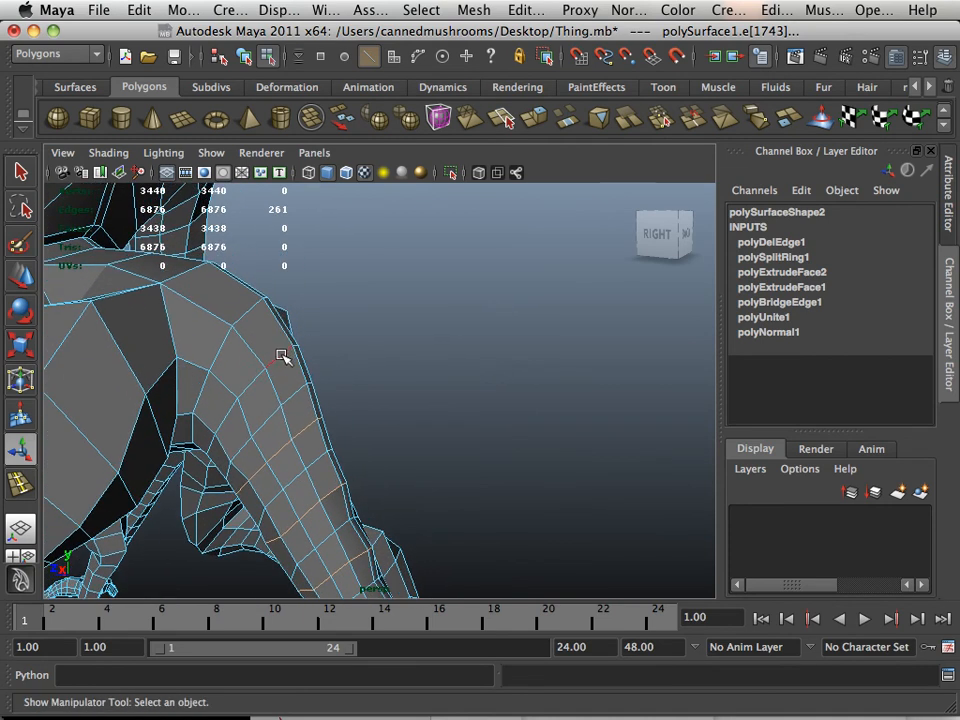
mouse_move(332, 468)
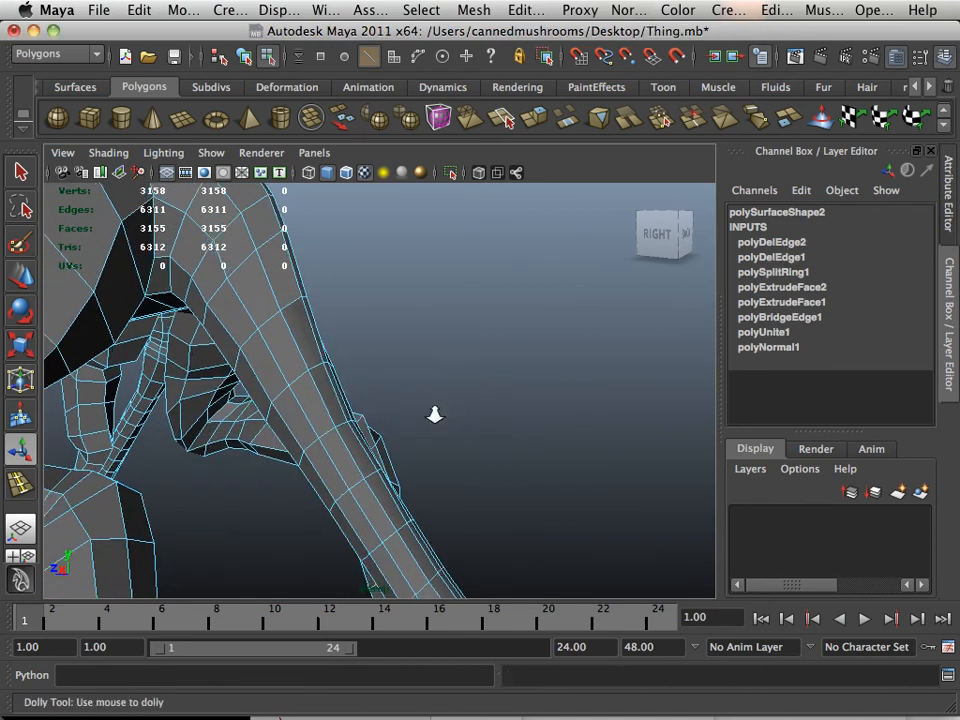
left_click_drag(435, 415, 275, 360)
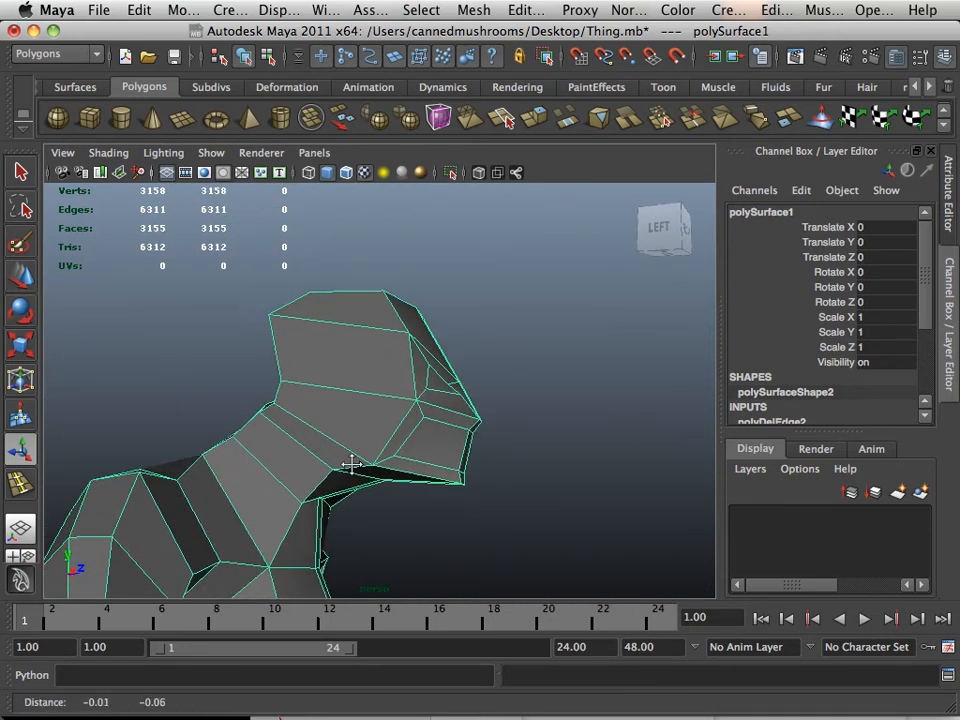
left_click_drag(355, 465, 230, 398)
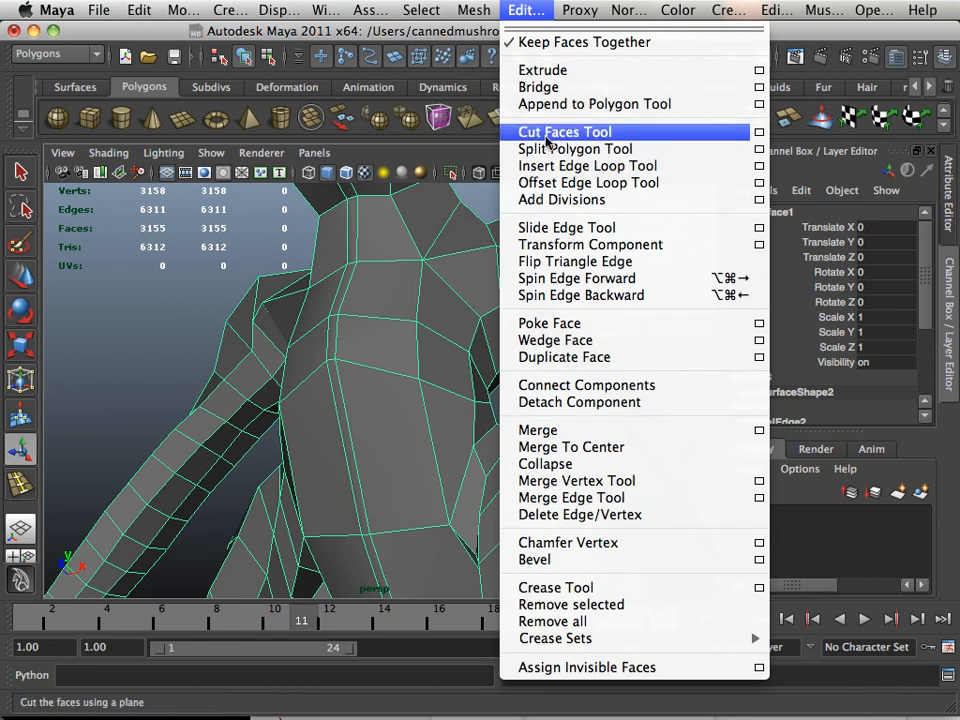
Insert two edge loops across the lower chest with the Insert Edge Loop Tool, reaching 6359 edges and 3179 faces
left_click(588, 166)
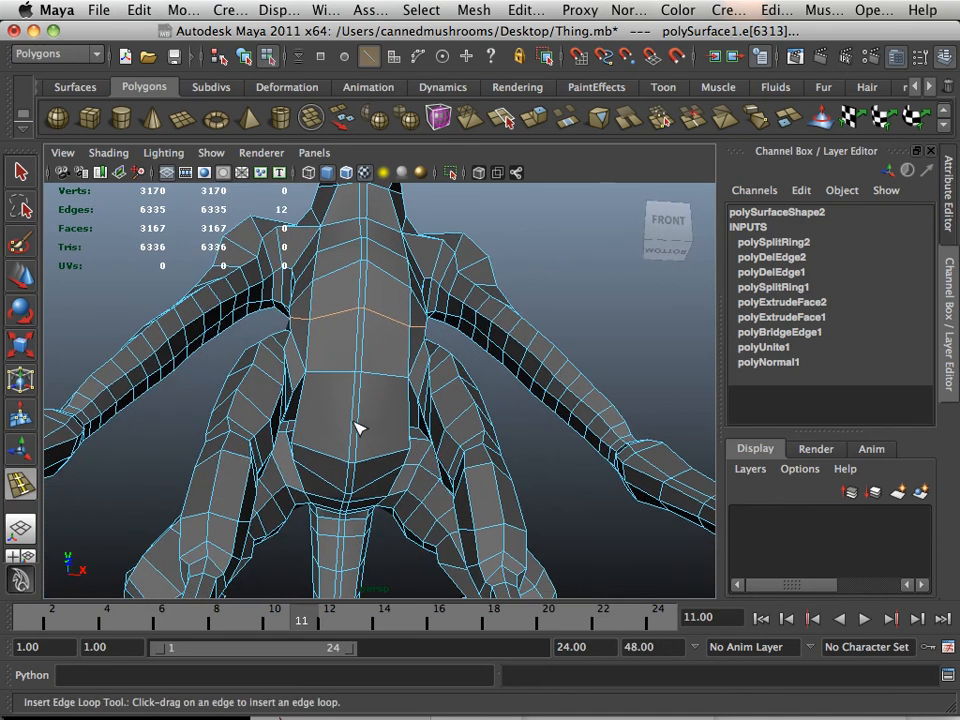
left_click_drag(360, 430, 339, 387)
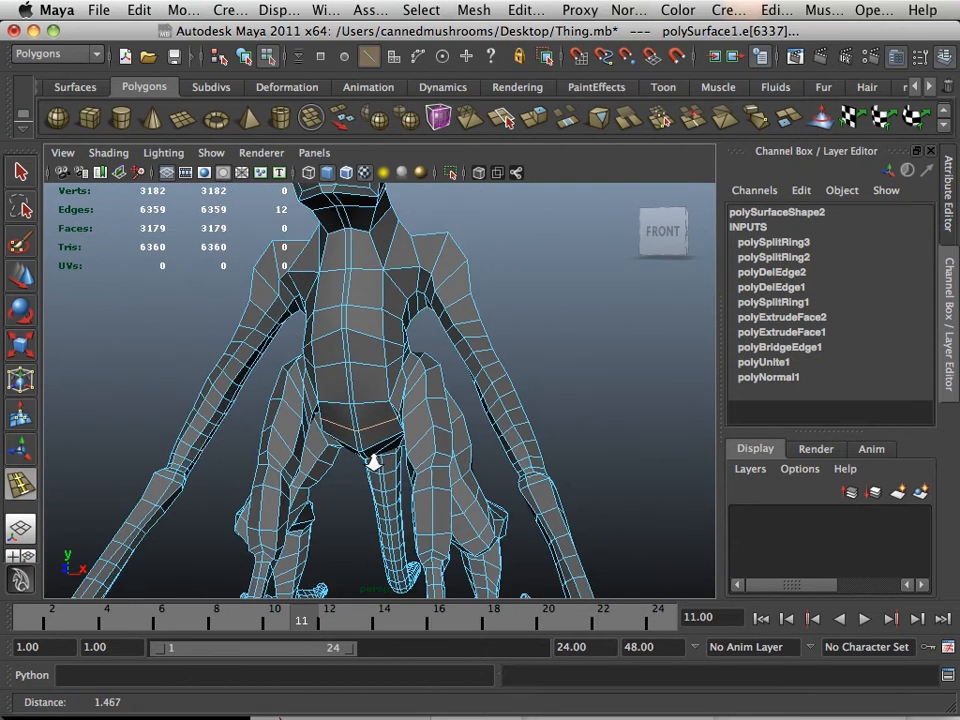
left_click_drag(375, 460, 415, 505)
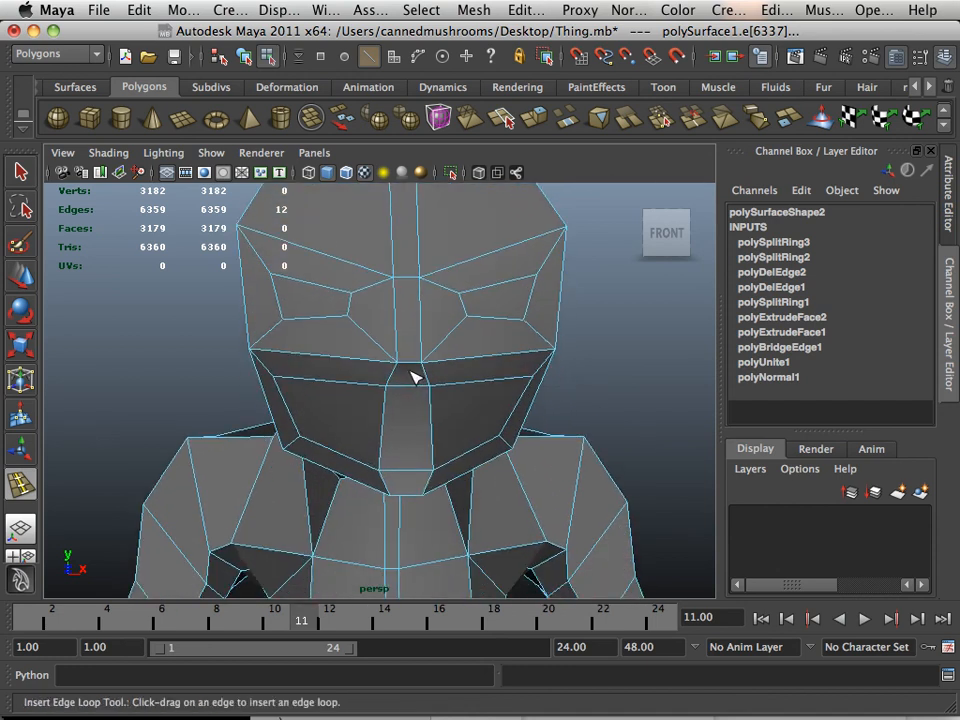
left_click_drag(410, 378, 405, 405)
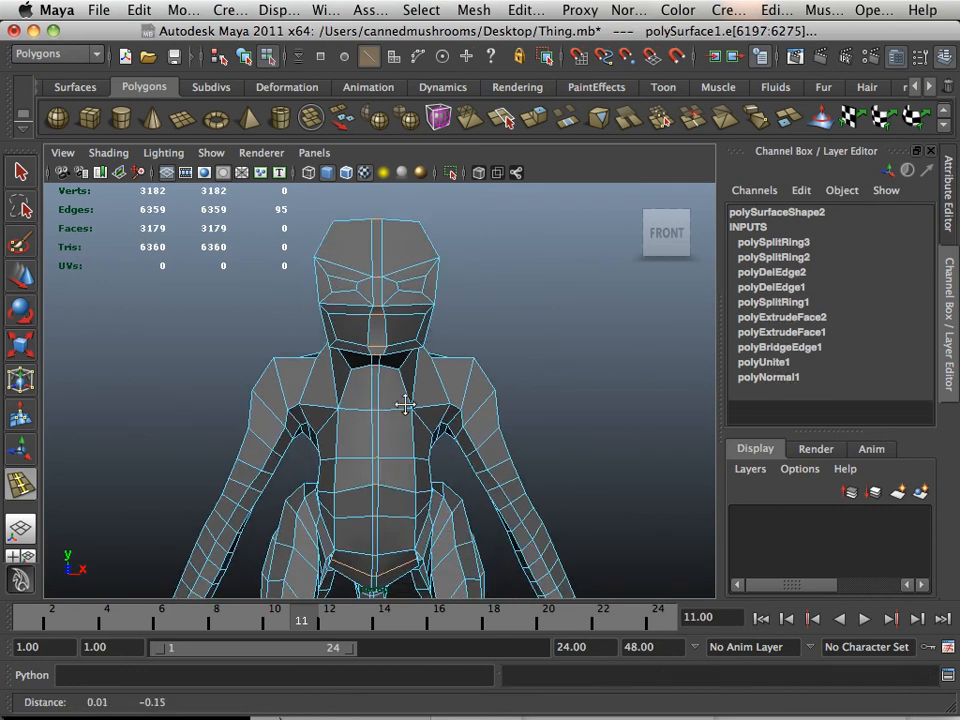
left_click_drag(400, 405, 435, 470)
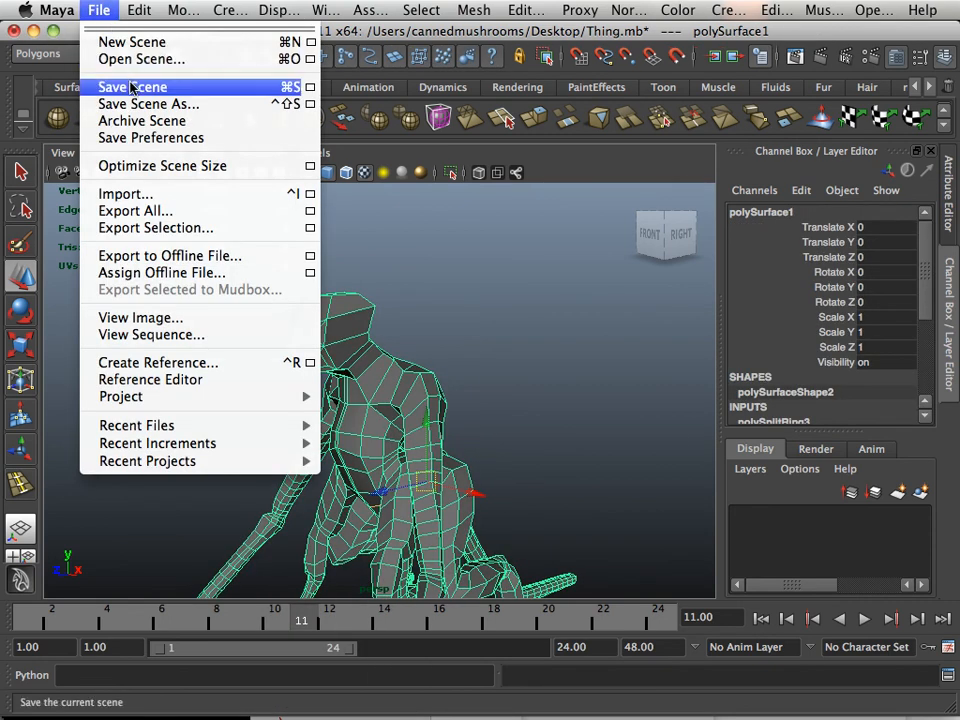
Save the scene back to Thing.mb on the Desktop
left_click(131, 87)
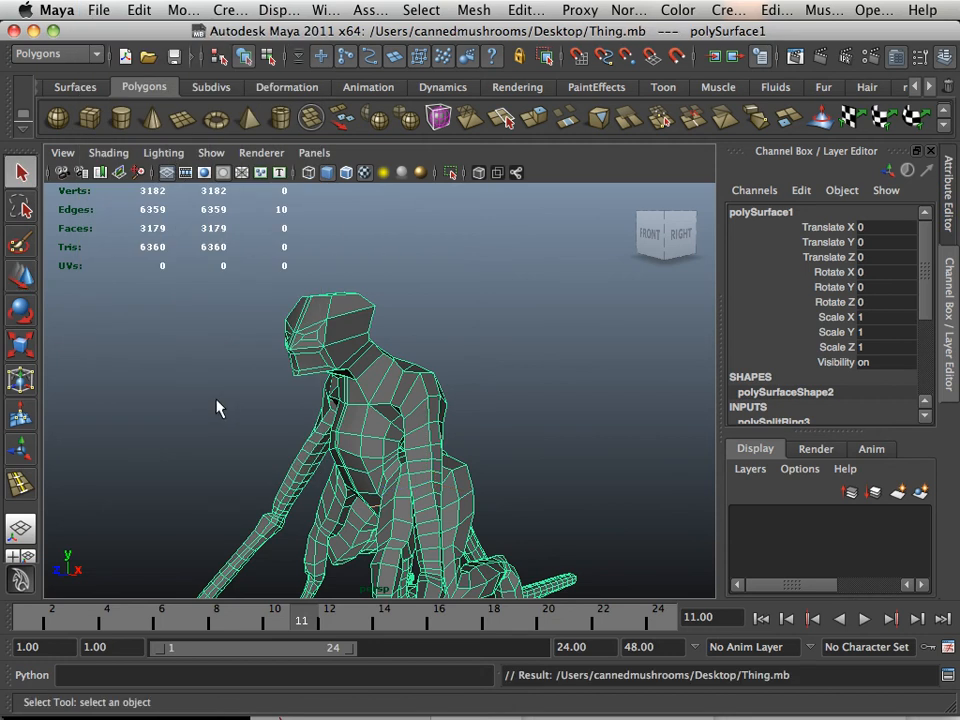